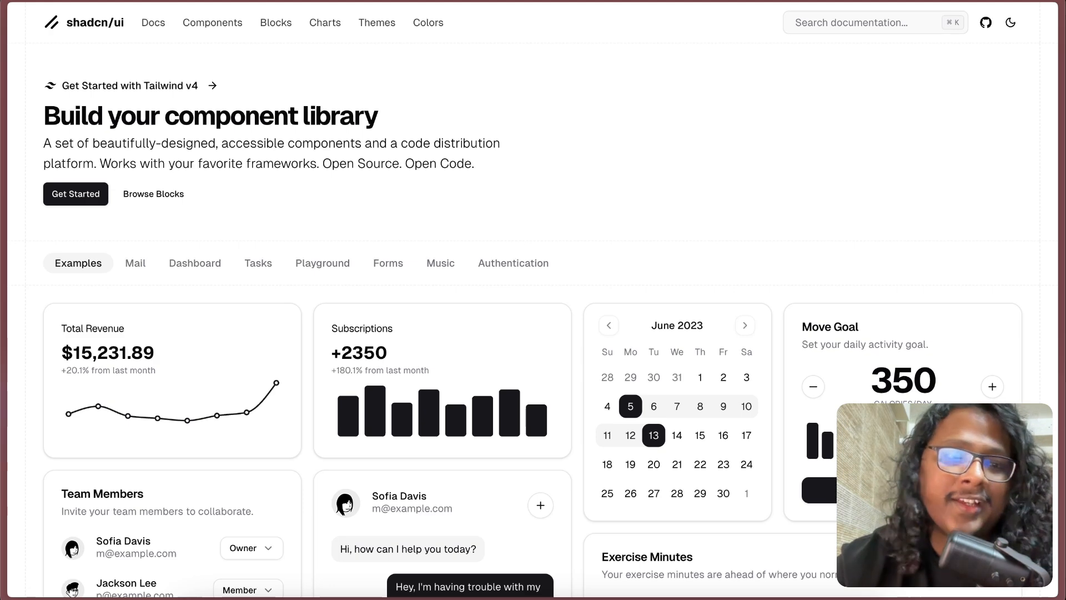
- Scroll the Origin UI category grid and open the Input collection of 59 variants
{"action": "scroll", "scroll_direction": "down", "scroll_amount": 3}
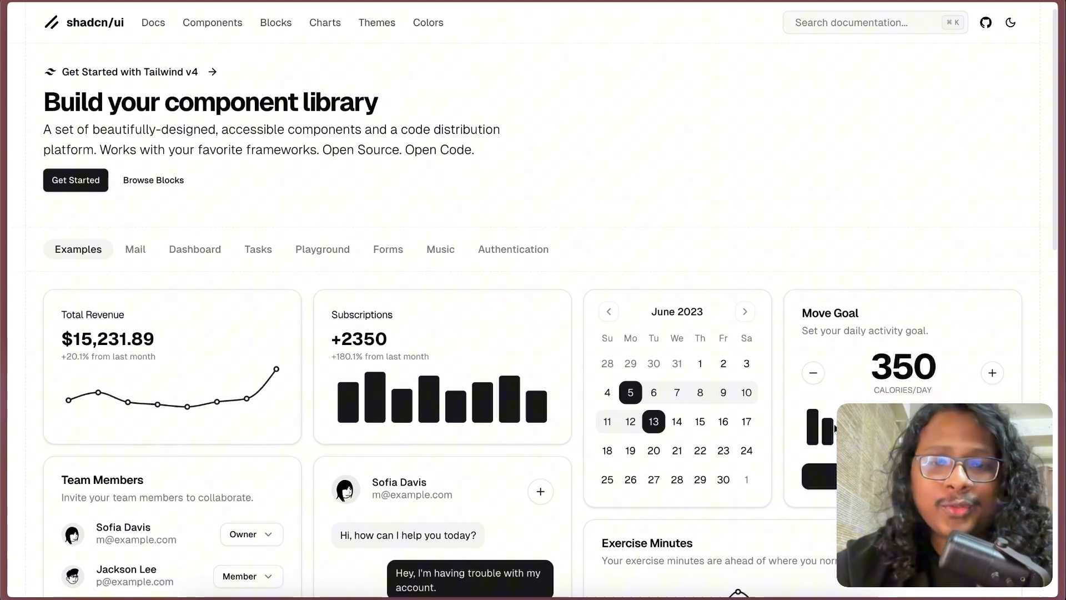
{"action": "scroll", "scroll_direction": "down", "scroll_amount": 3}
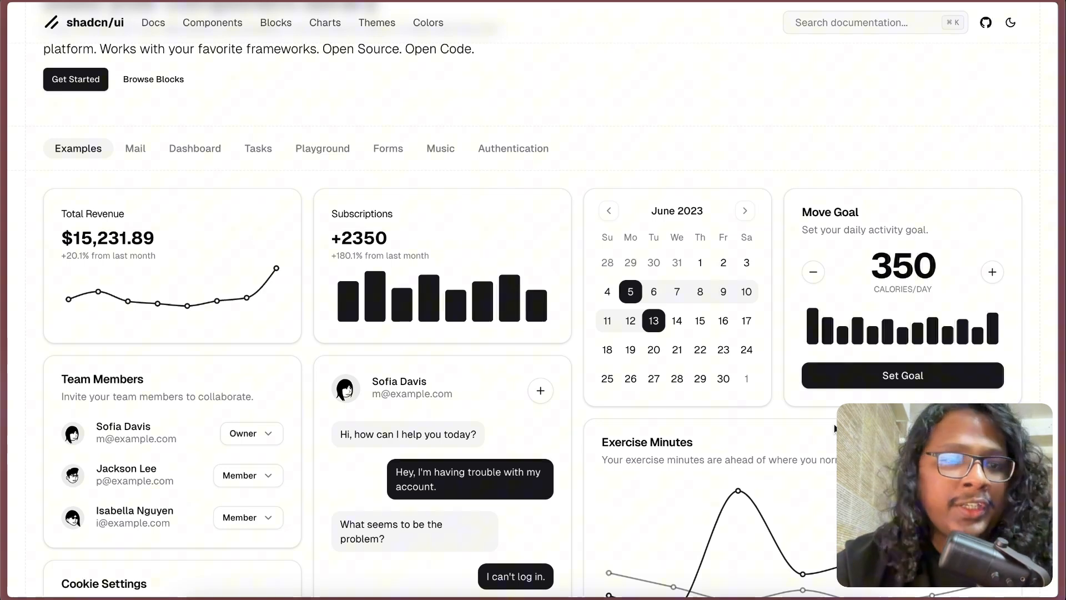
{"action": "scroll", "scroll_direction": "down", "scroll_amount": 3}
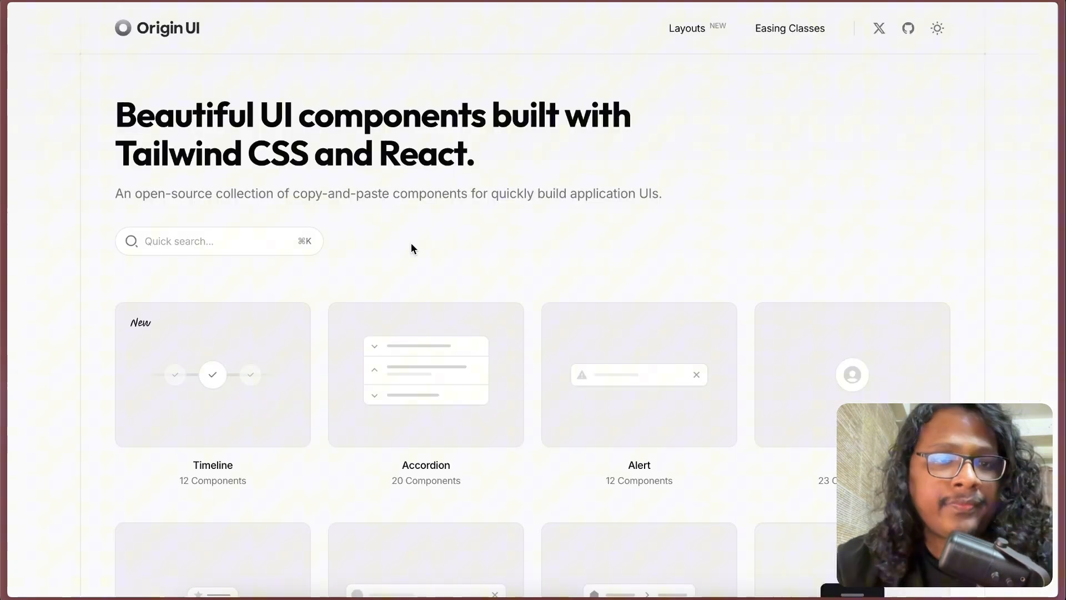
{"action": "scroll", "scroll_direction": "down", "scroll_amount": 3}
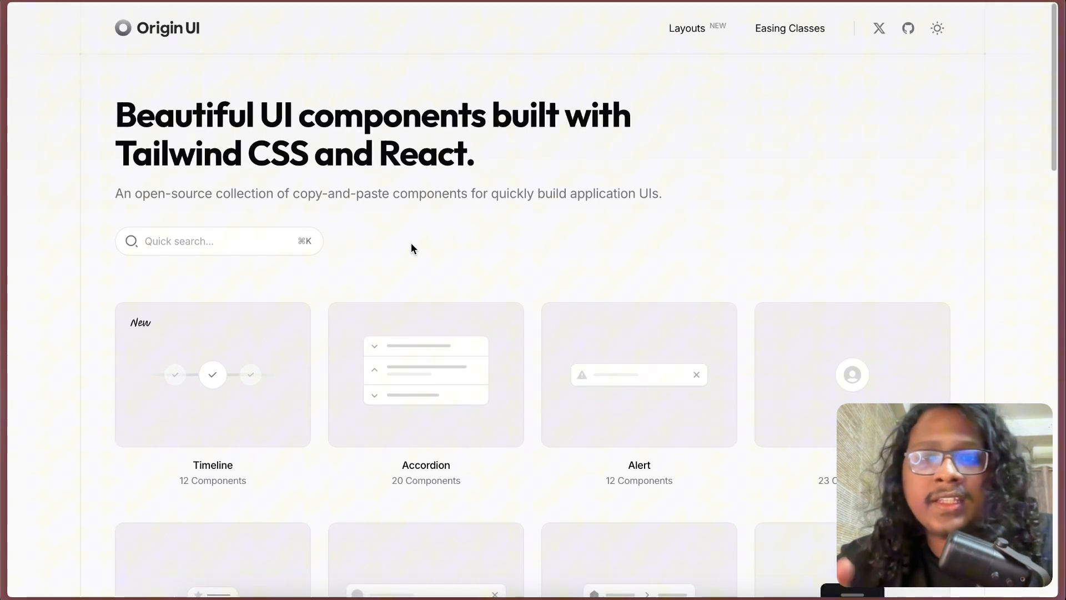
{"action": "scroll", "scroll_direction": "down", "scroll_amount": 3}
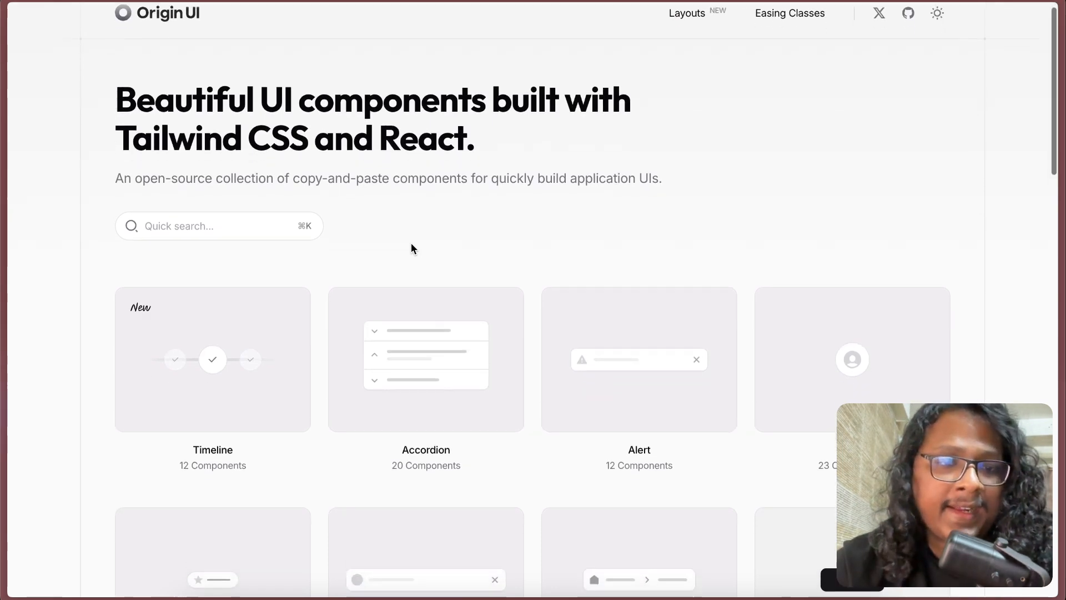
{"action": "scroll", "scroll_direction": "down", "scroll_amount": 3}
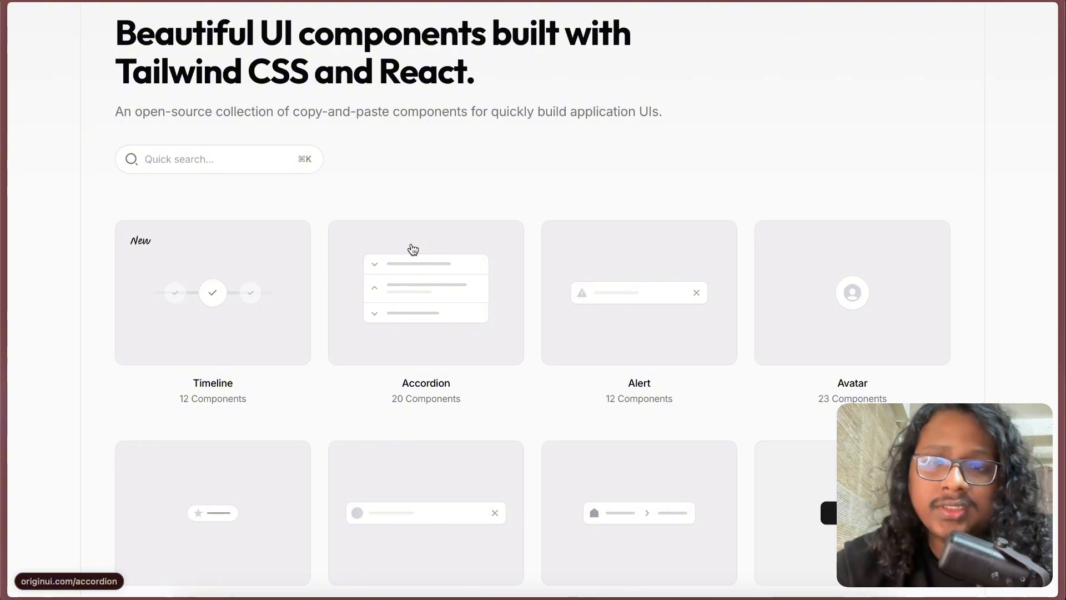
{"action": "scroll", "scroll_direction": "down", "scroll_amount": 3}
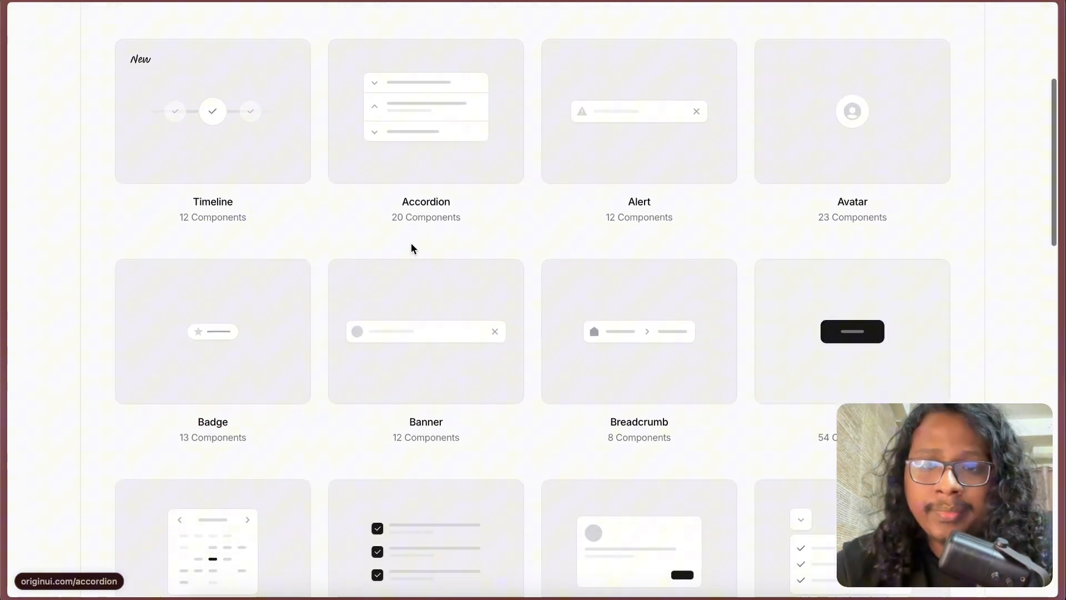
{"action": "scroll", "scroll_direction": "down", "scroll_amount": 3}
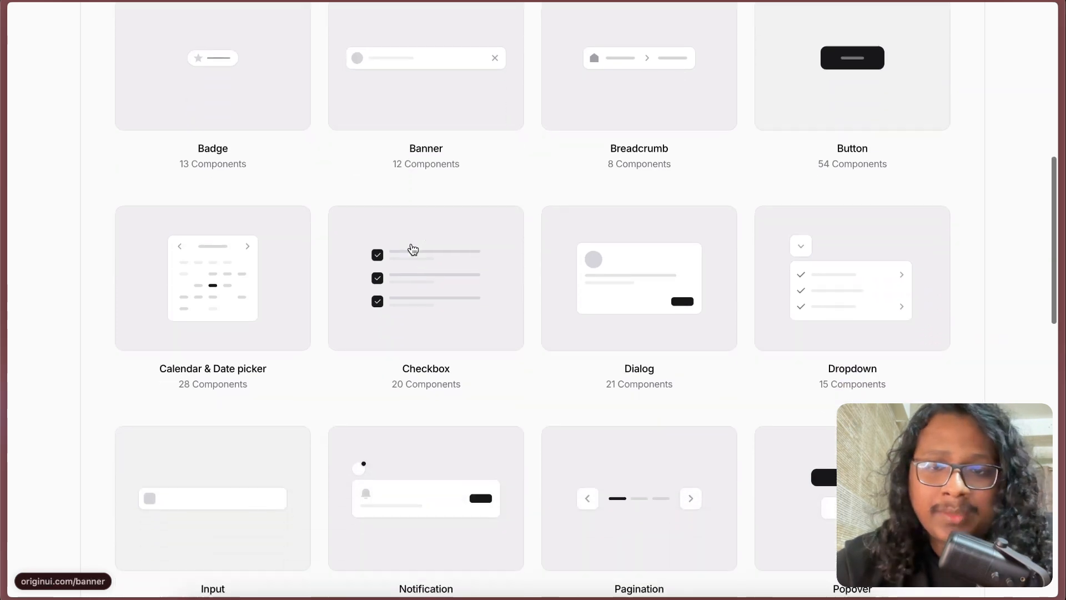
{"action": "scroll", "scroll_direction": "down", "scroll_amount": 3}
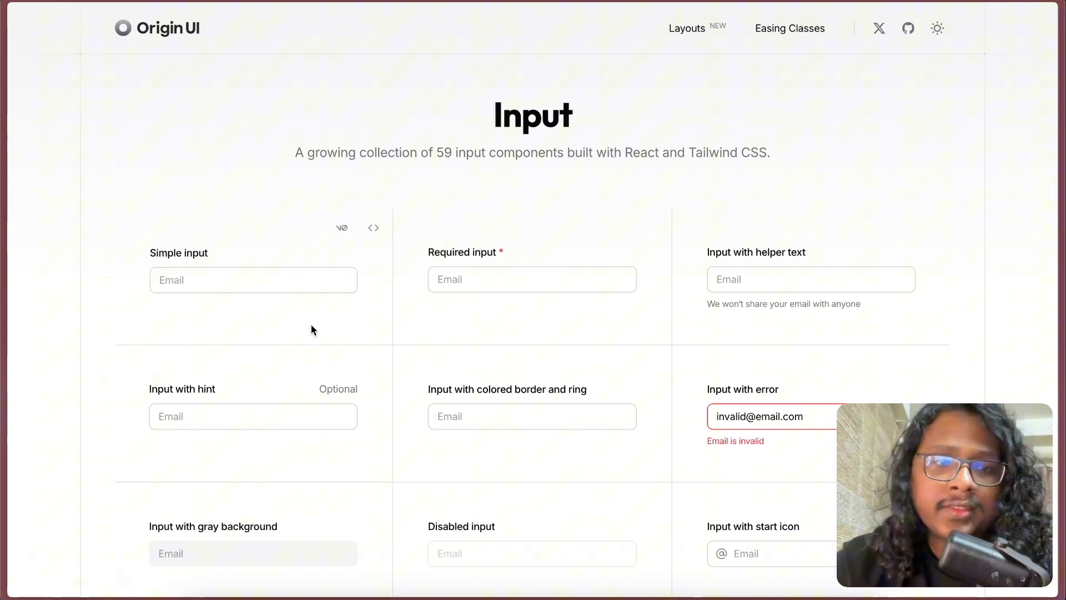
- Scroll down to 'OTP input (spaced)' and enter 334 into its first boxes
{"action": "scroll", "scroll_direction": "down", "scroll_amount": 3}
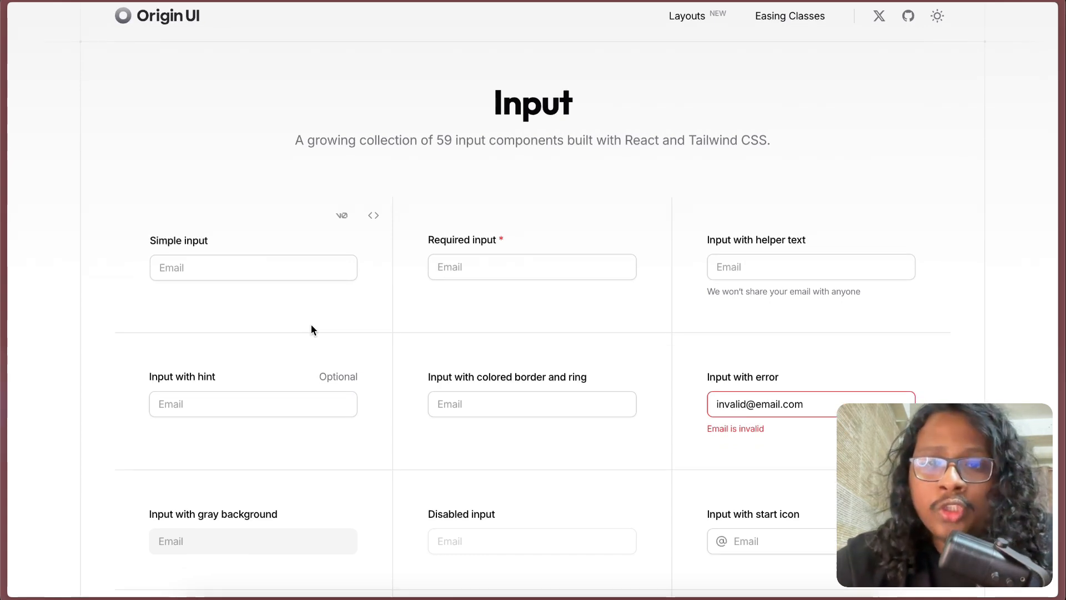
{"action": "scroll", "scroll_direction": "down", "scroll_amount": 3}
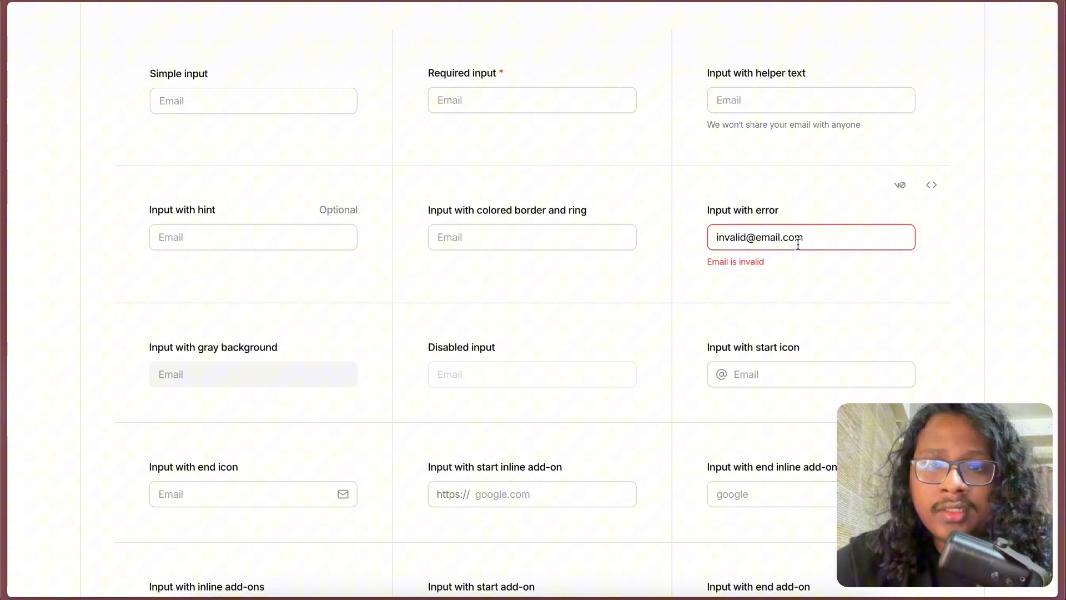
{"action": "scroll", "scroll_direction": "down", "scroll_amount": 3}
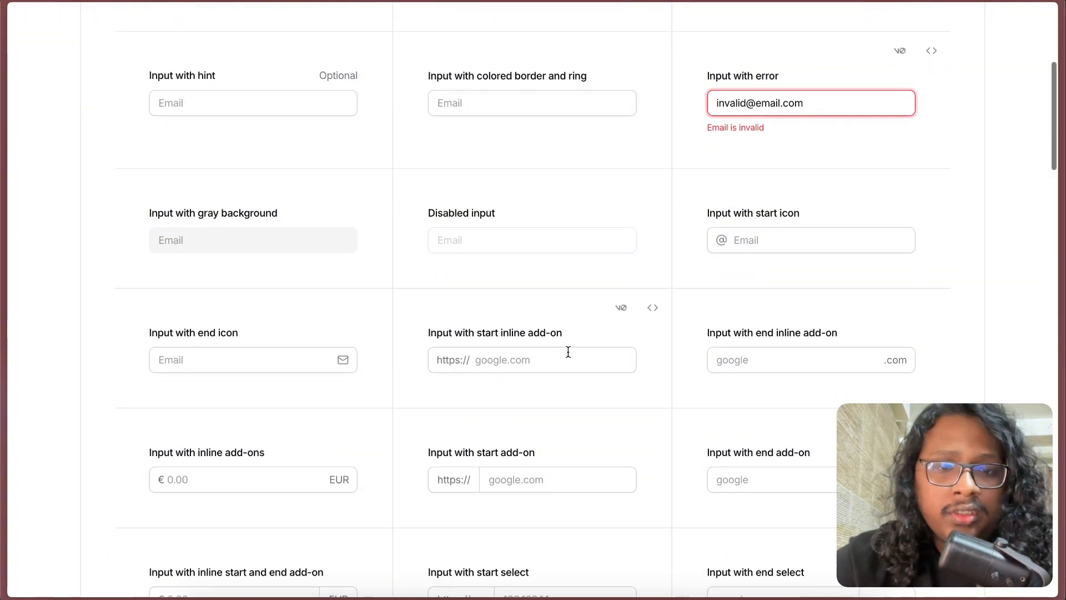
{"action": "scroll", "scroll_direction": "down", "scroll_amount": 3}
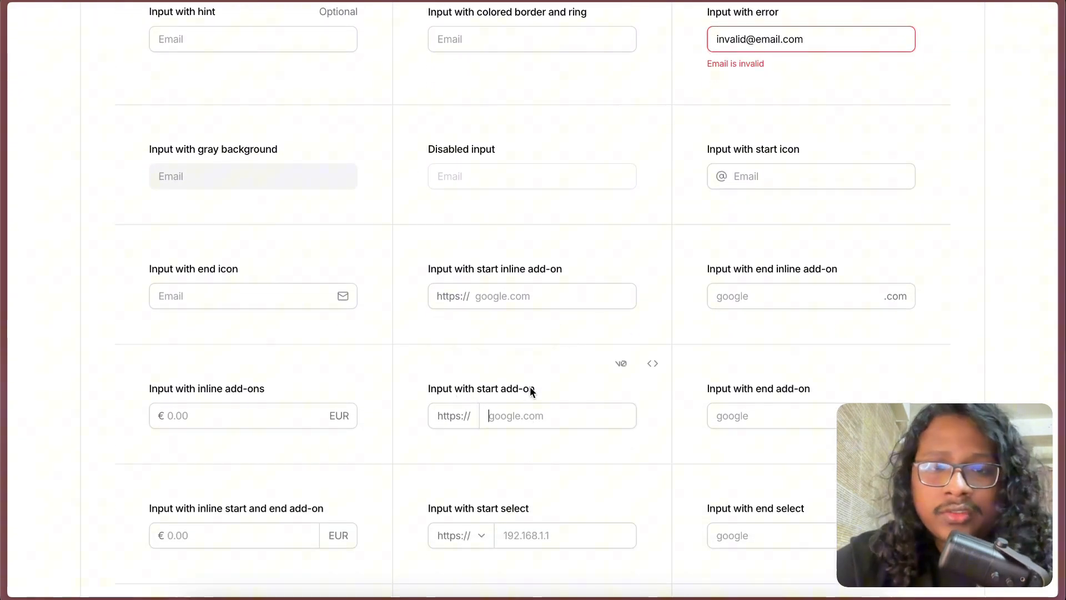
{"action": "scroll", "scroll_direction": "down", "scroll_amount": 3}
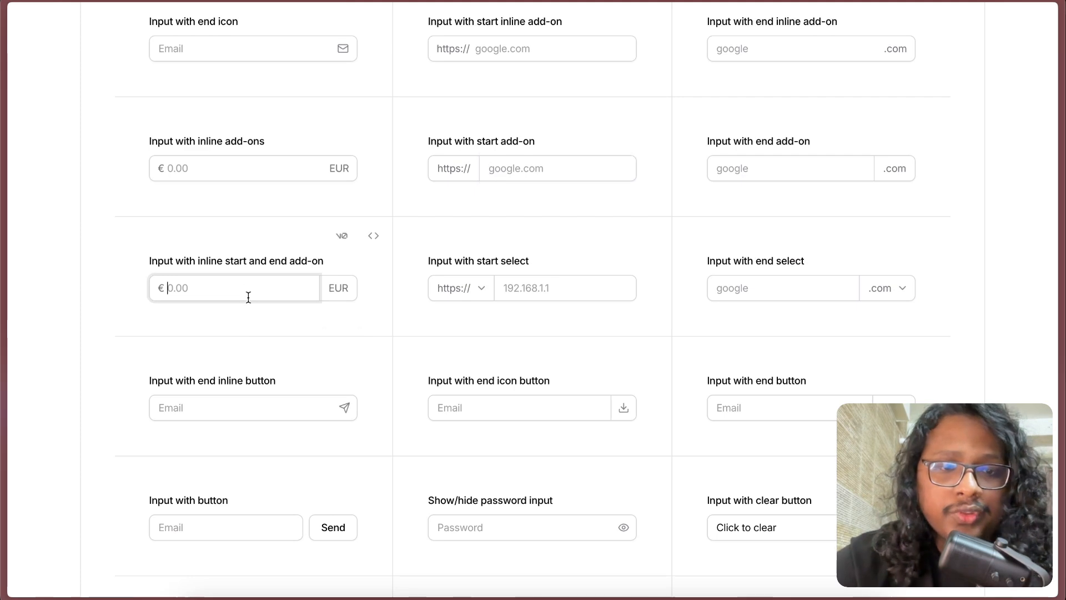
{"action": "scroll", "scroll_direction": "down", "scroll_amount": 3}
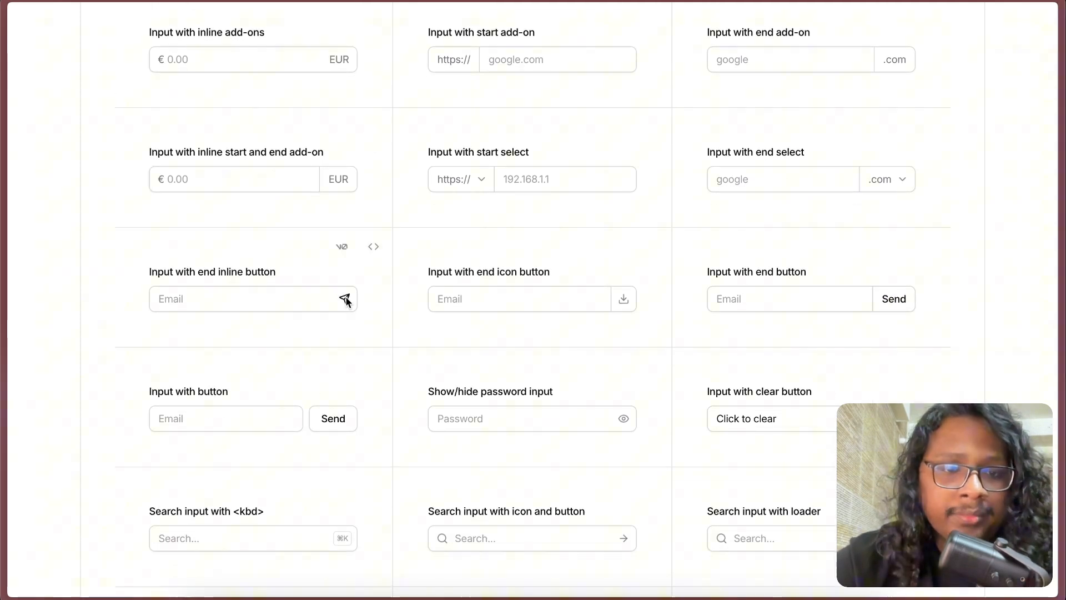
{"action": "scroll", "scroll_direction": "down", "scroll_amount": 3}
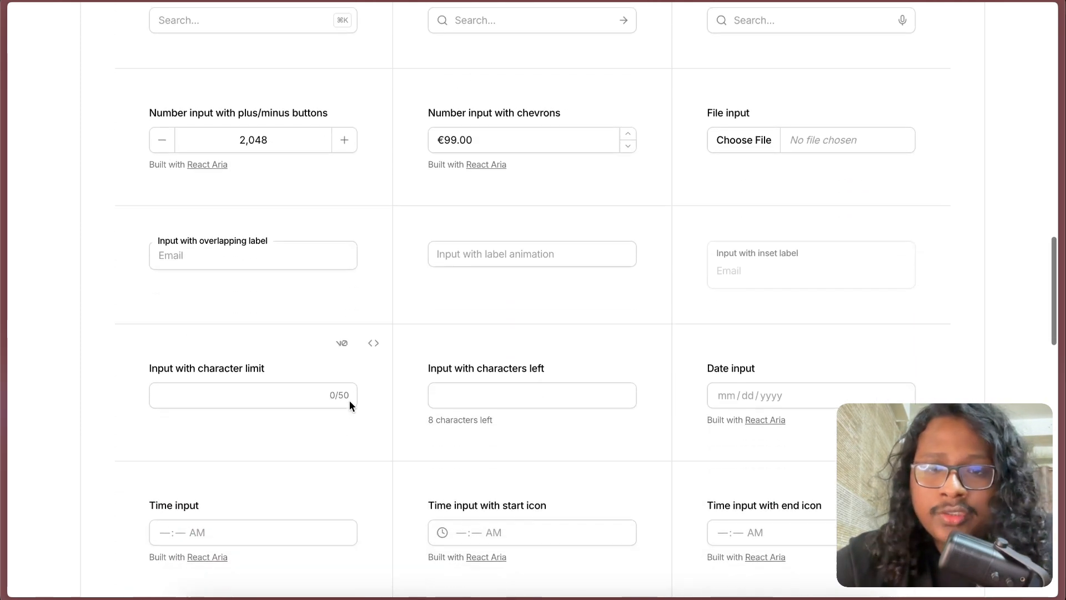
{"action": "scroll", "scroll_direction": "down", "scroll_amount": 3}
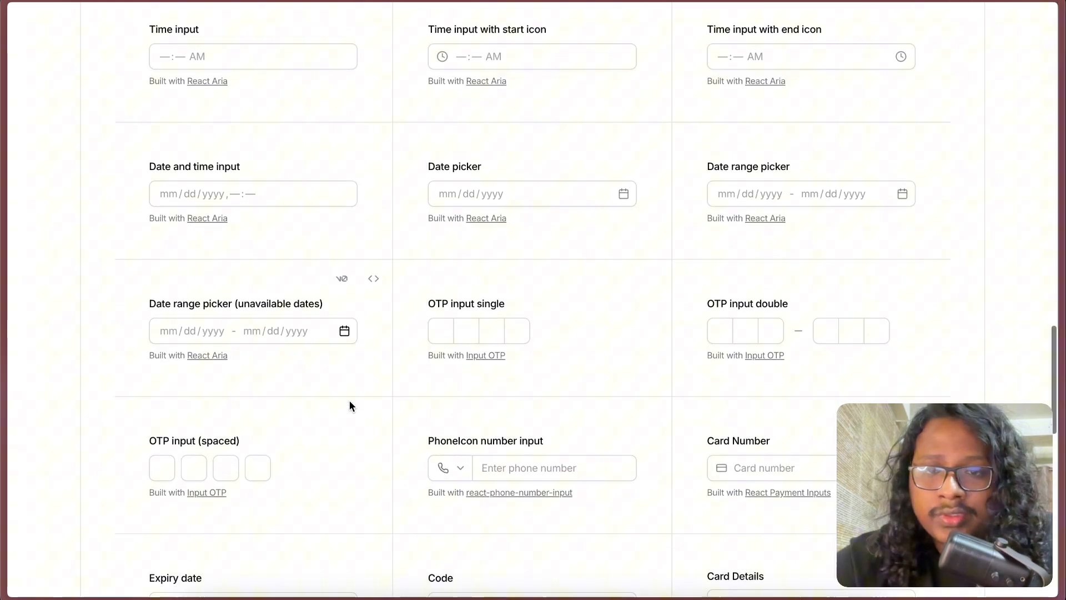
{"action": "scroll", "scroll_direction": "down", "scroll_amount": 3}
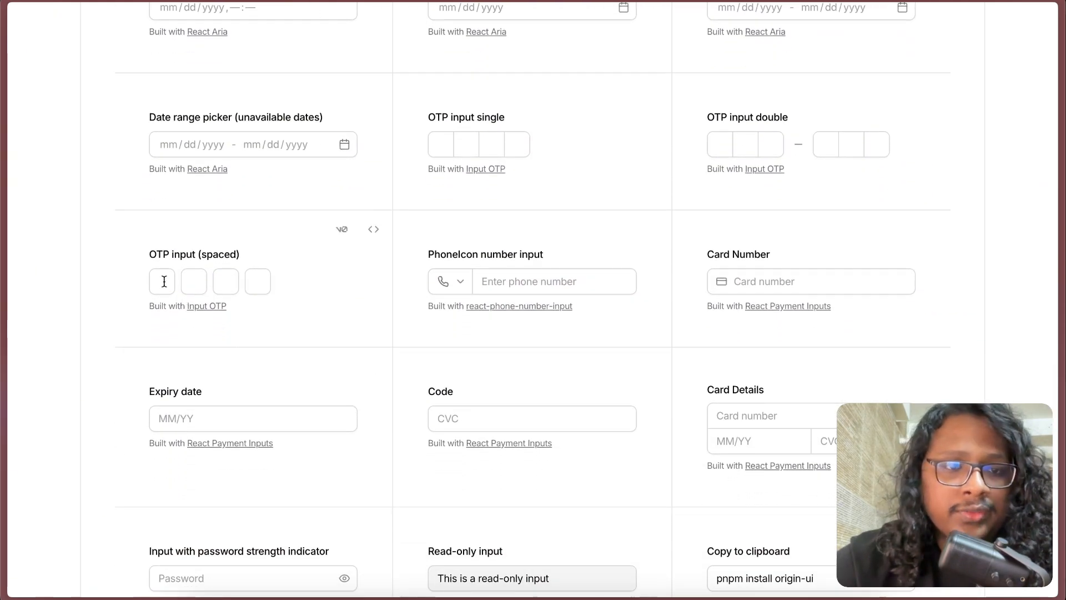
{"action": "type", "text": "334"}
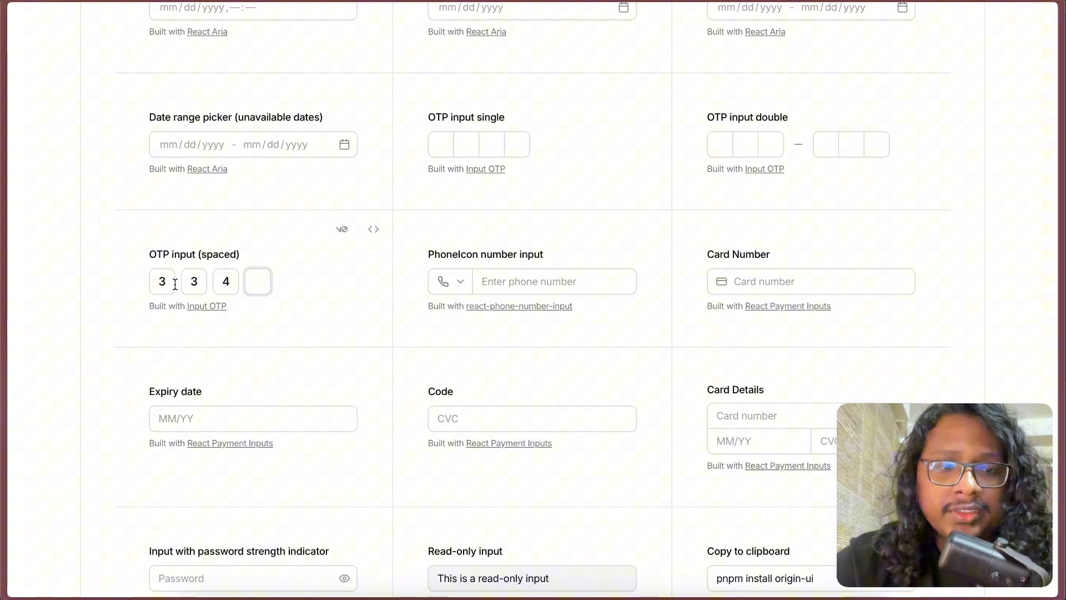
- Add the tag 'akaha' in the 'Input with tags' demo
{"action": "scroll", "scroll_direction": "down", "scroll_amount": 3}
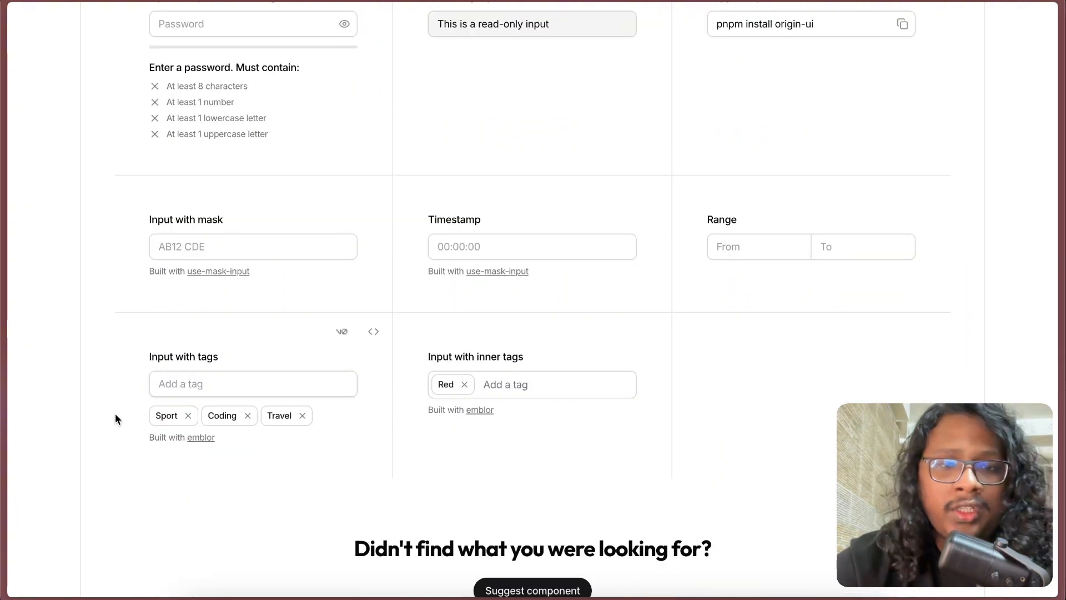
{"action": "type", "text": "a"}
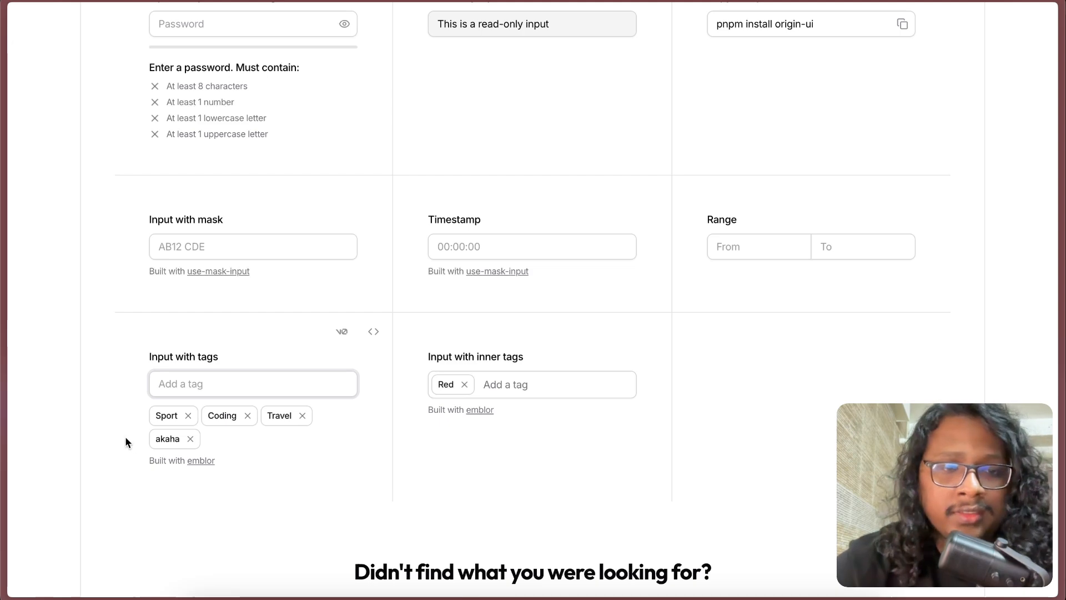
{"action": "scroll", "scroll_direction": "up", "scroll_amount": 3}
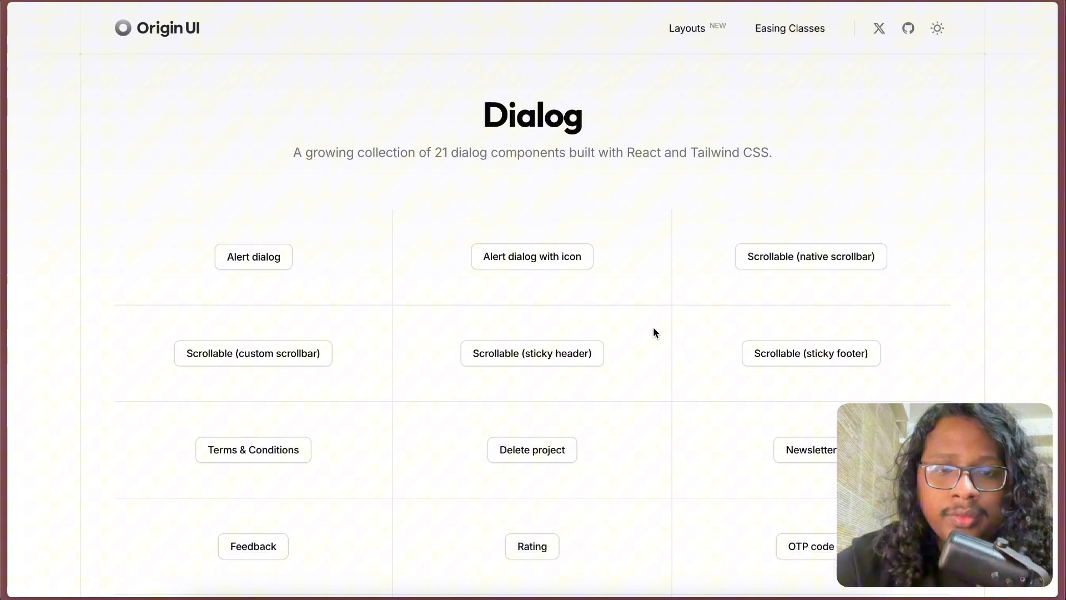
- Try the feedback and onboarding dialog demos, then search 'new' in the command palette
{"action": "left_click", "coordinate": [253, 546]}
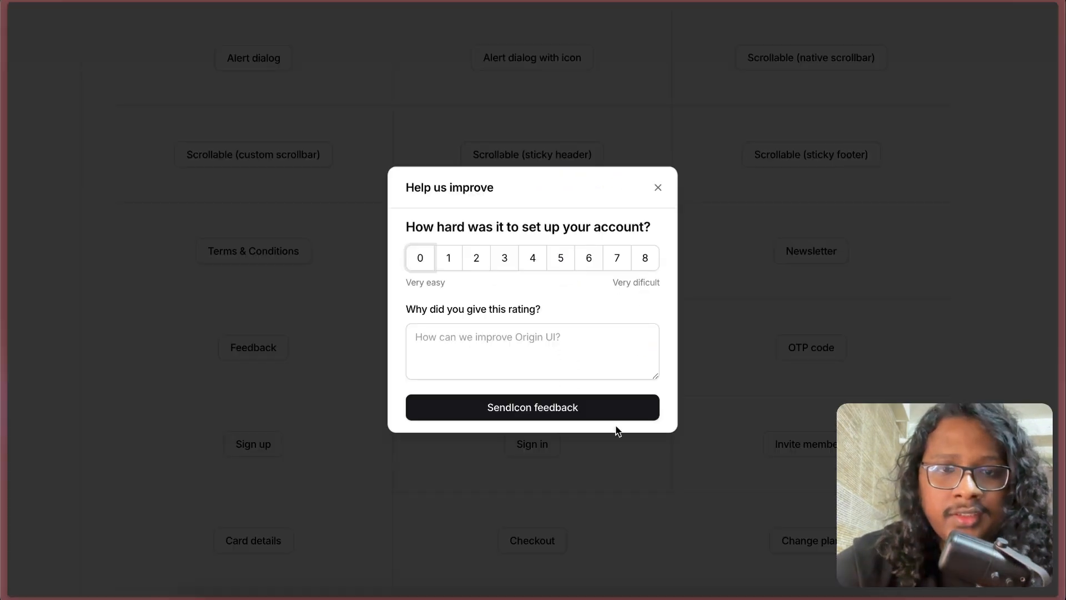
{"action": "left_click", "coordinate": [532, 257]}
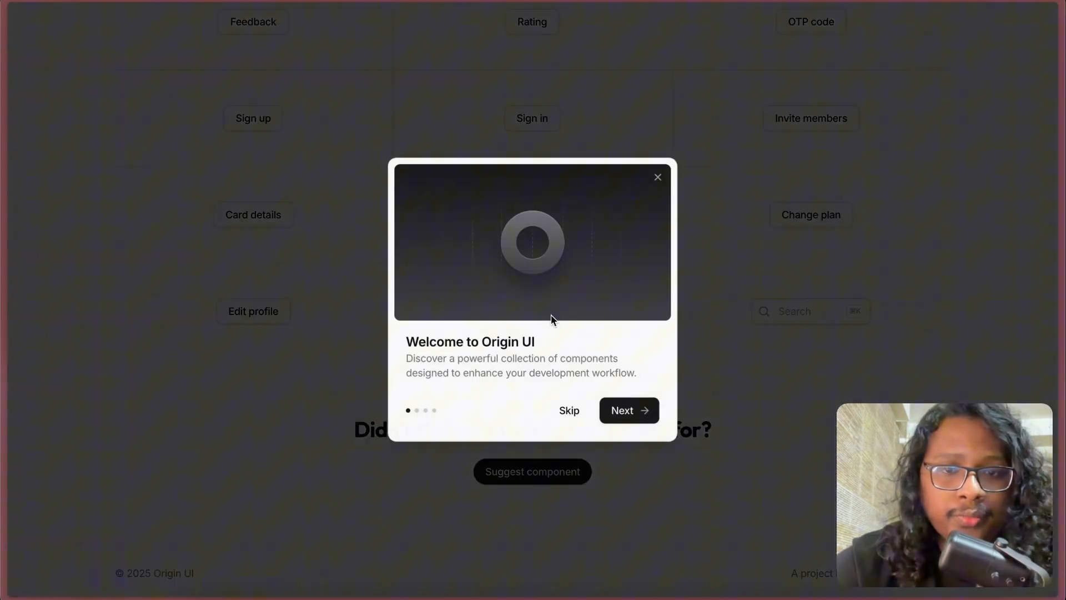
{"action": "left_click", "coordinate": [629, 410]}
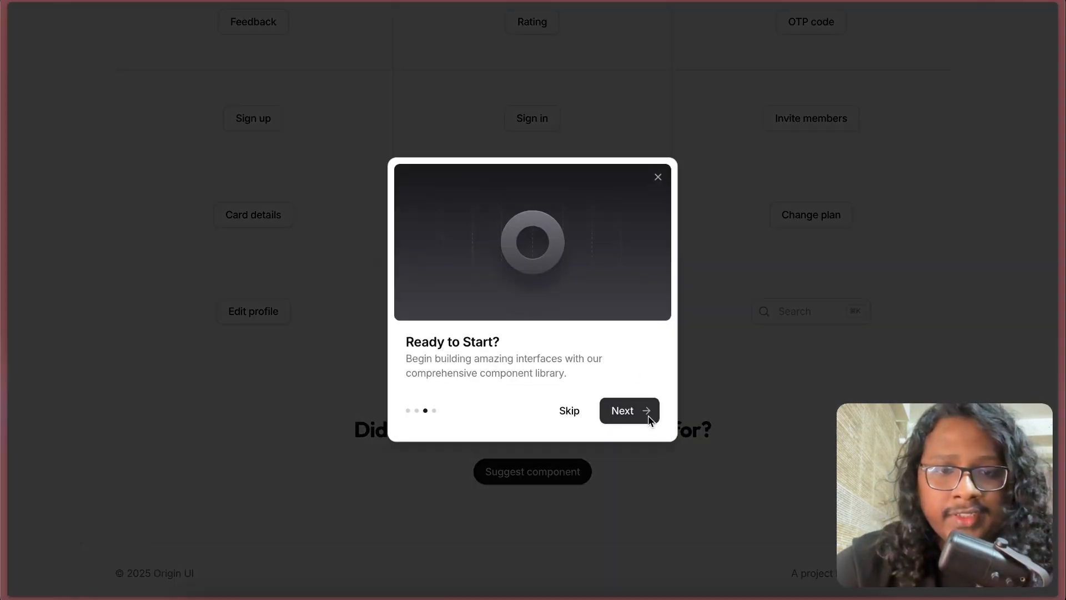
{"action": "left_click", "coordinate": [658, 177]}
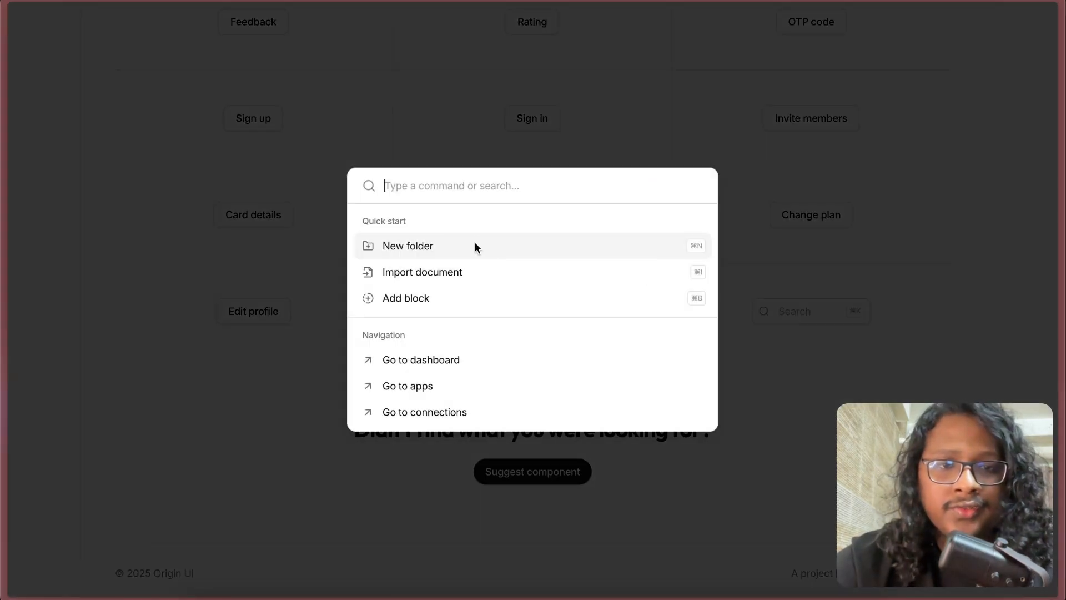
{"action": "type", "text": "new"}
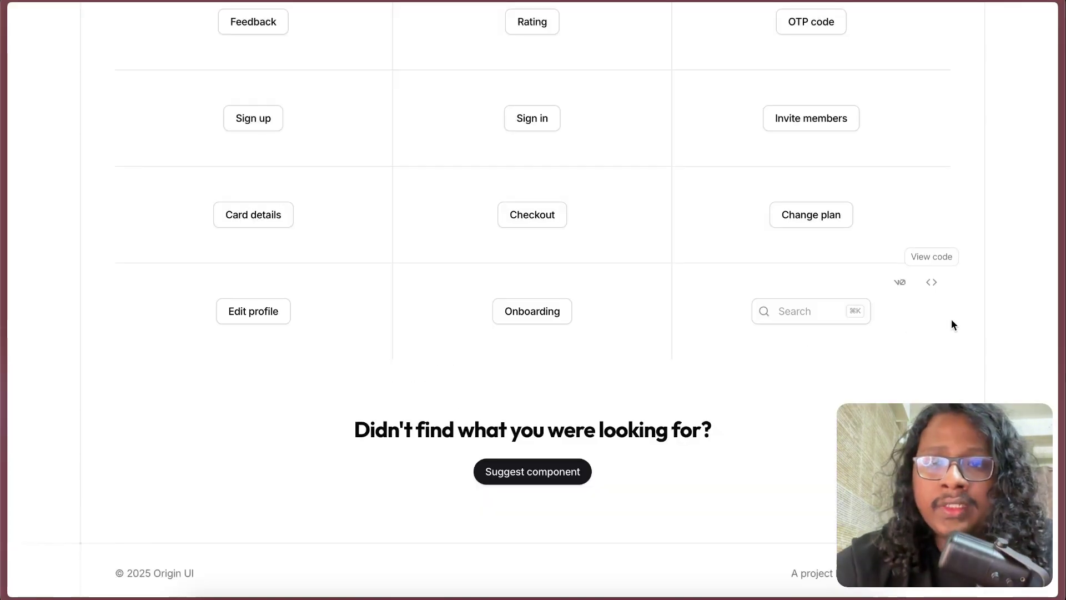
- View the Search component's install command and scroll its source in the Code panel
{"action": "left_click", "coordinate": [932, 257]}
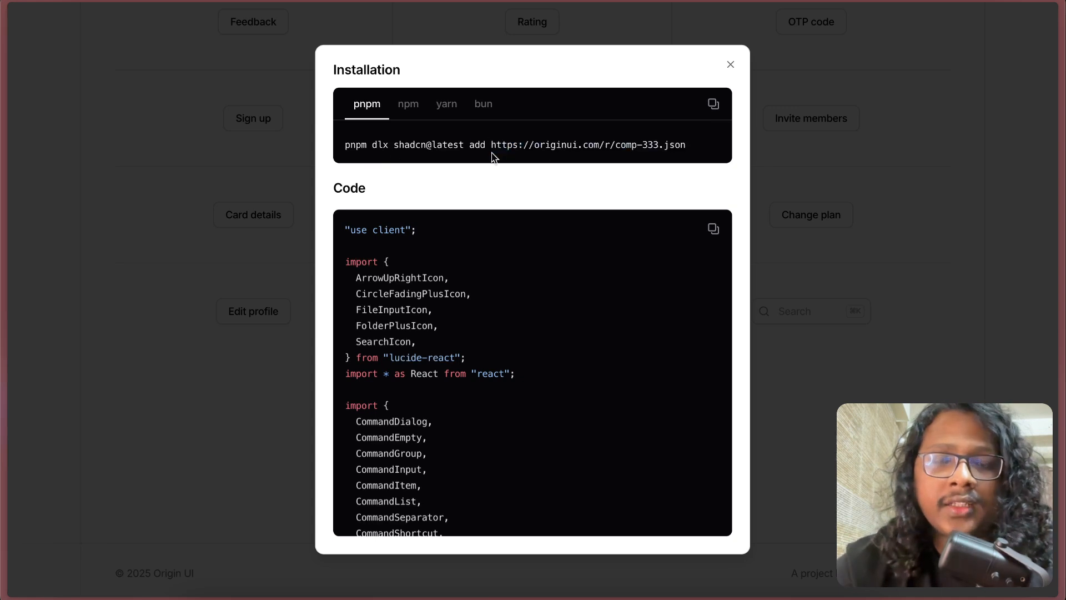
{"action": "mouse_move", "coordinate": [462, 450]}
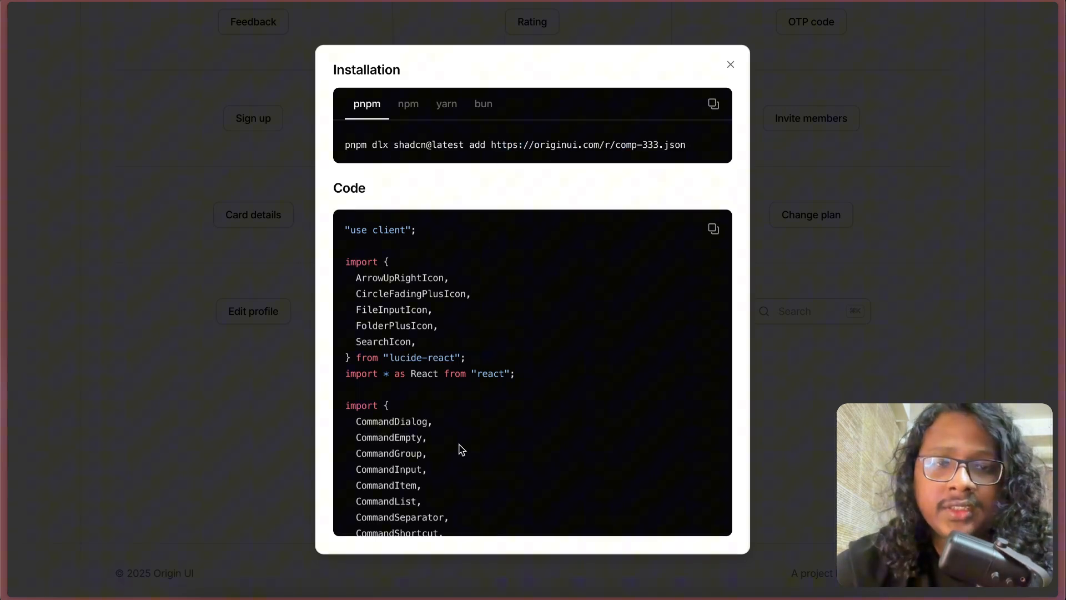
{"action": "scroll", "scroll_direction": "down", "scroll_amount": 3}
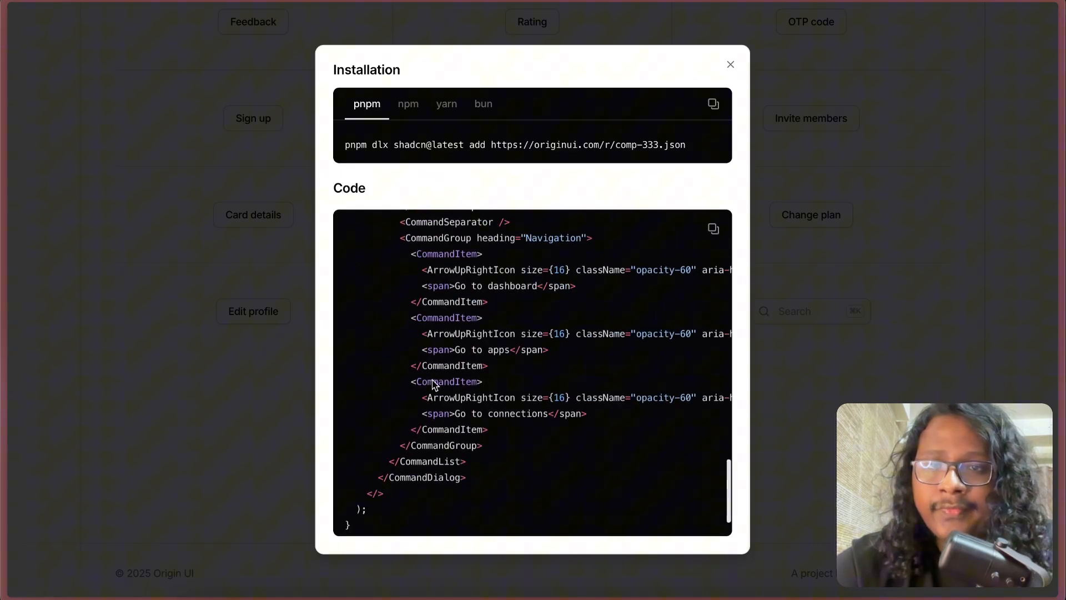
{"action": "left_click", "coordinate": [730, 64]}
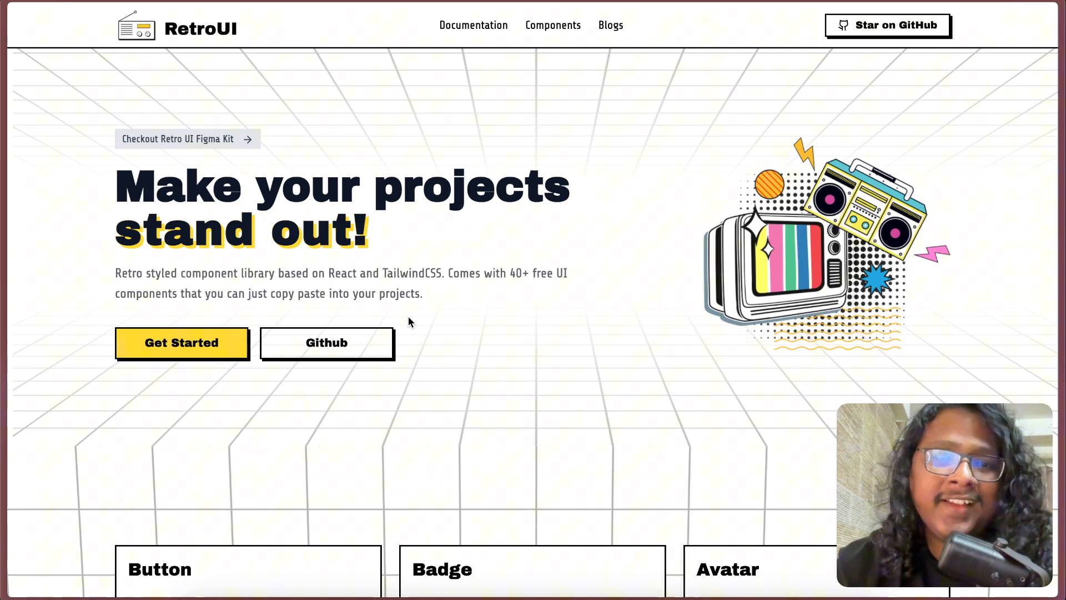
{"action": "mouse_move", "coordinate": [402, 324]}
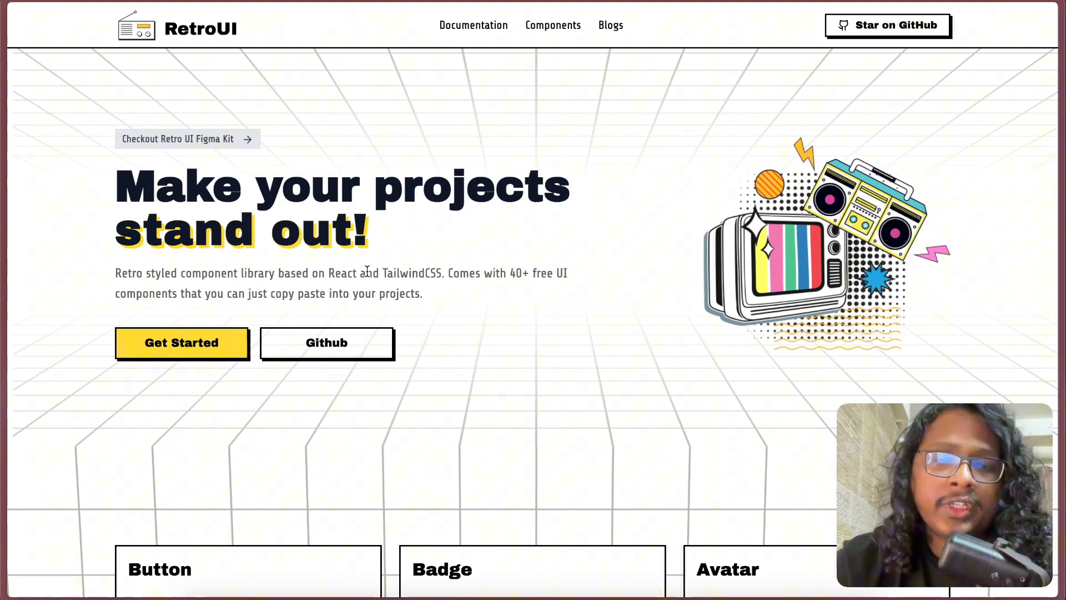
{"action": "scroll", "scroll_direction": "down", "scroll_amount": 3}
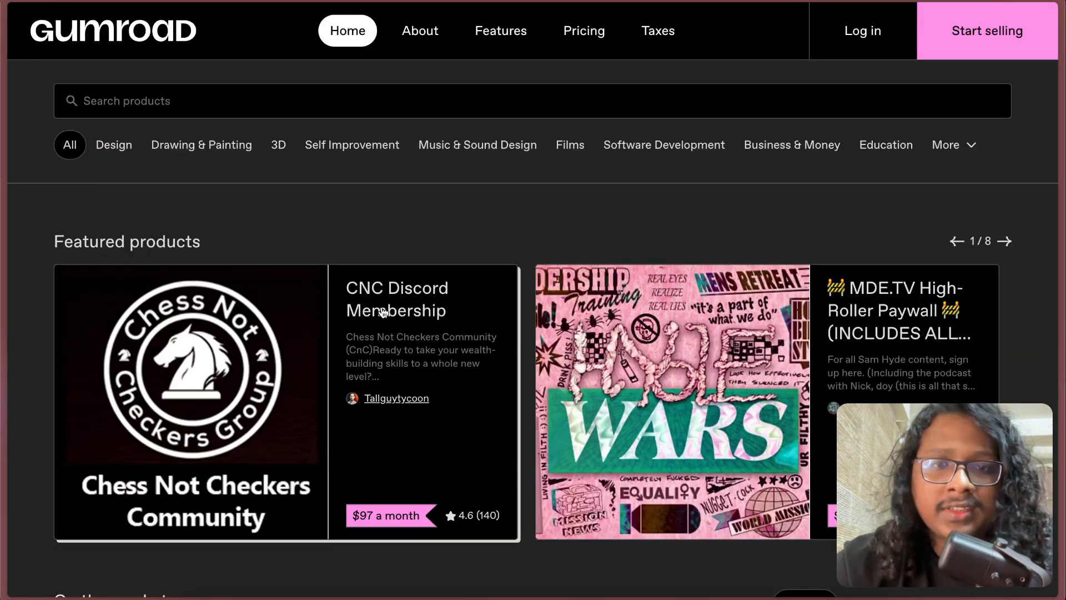
{"action": "scroll", "scroll_direction": "down", "scroll_amount": 3}
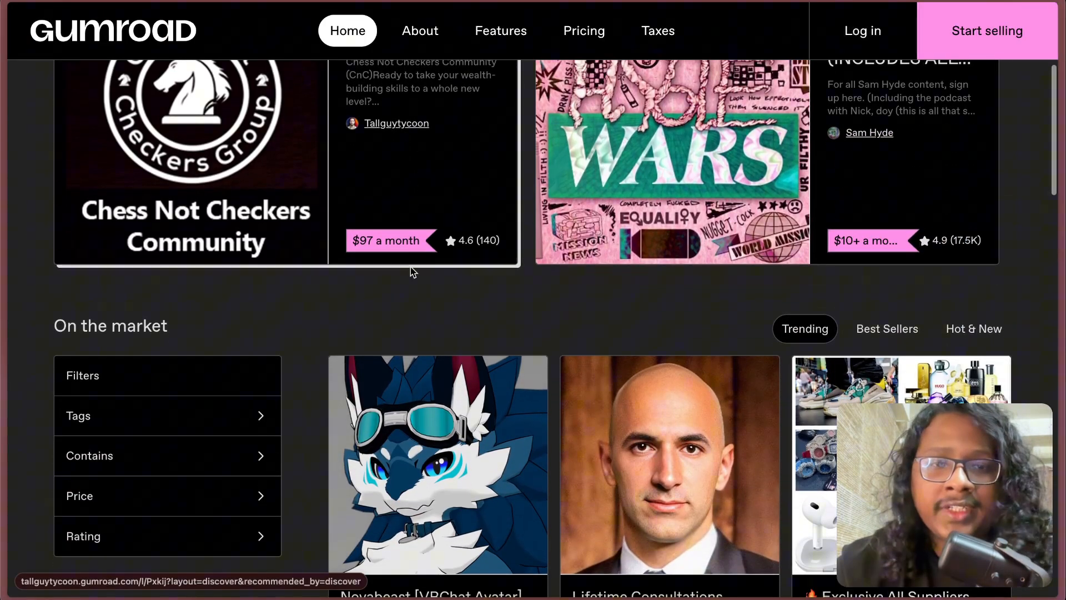
{"action": "scroll", "scroll_direction": "down", "scroll_amount": 3}
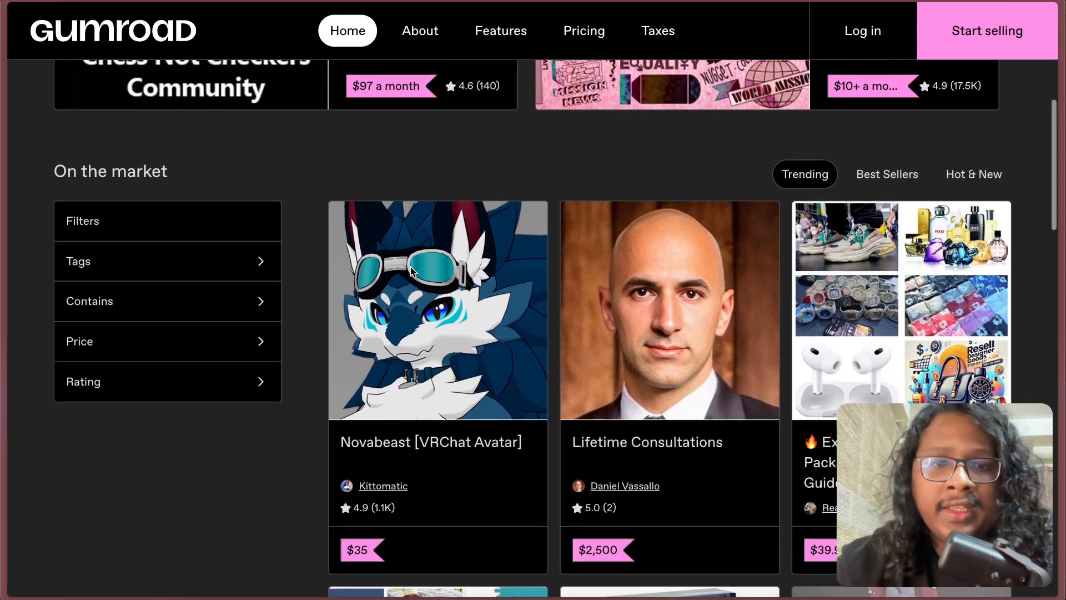
{"action": "scroll", "scroll_direction": "down", "scroll_amount": 3}
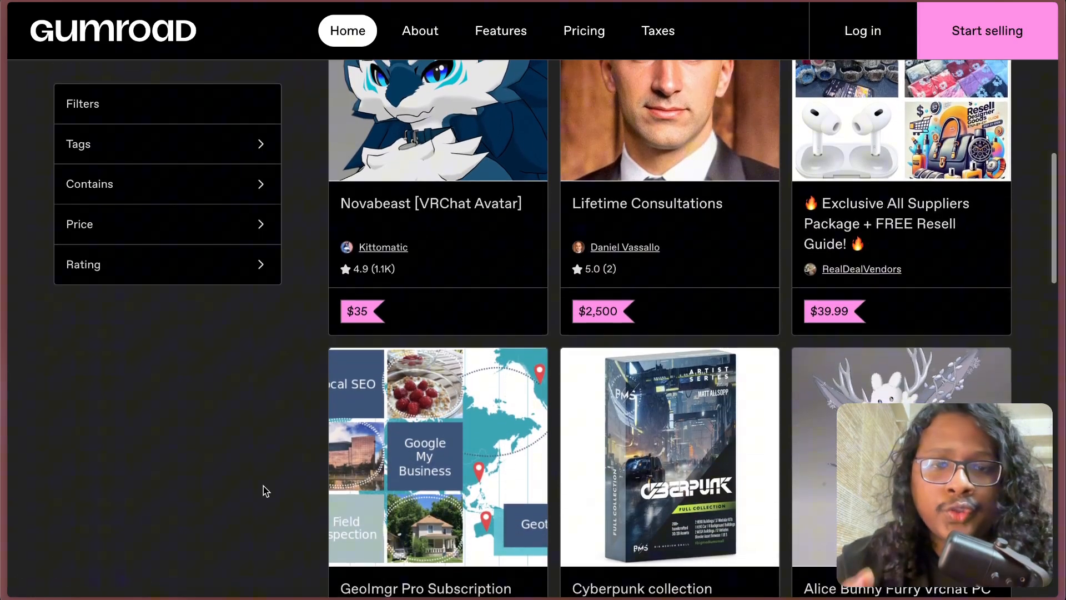
{"action": "scroll", "scroll_direction": "down", "scroll_amount": 3}
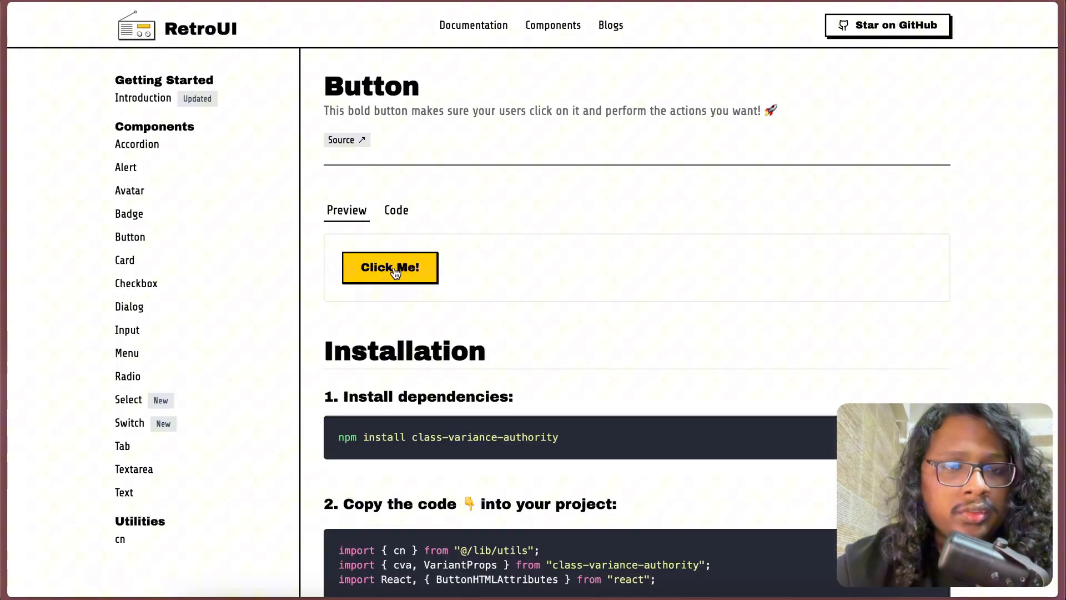
- In RetroUI's Dialog docs, try the confirm dialog, 3xl size variant and form dialog
{"action": "left_click", "coordinate": [129, 306]}
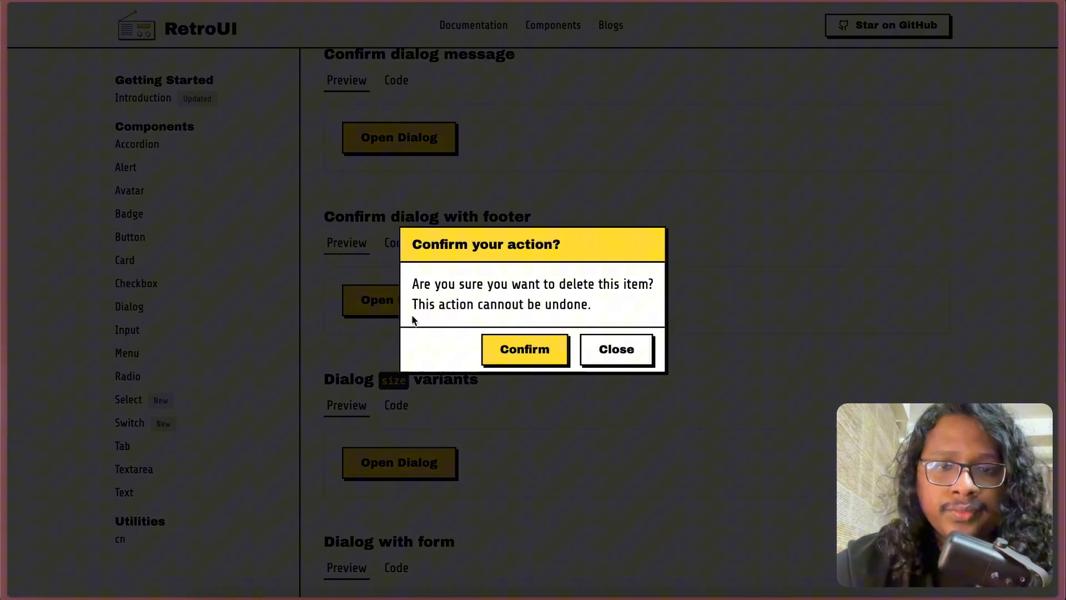
{"action": "left_click", "coordinate": [616, 349]}
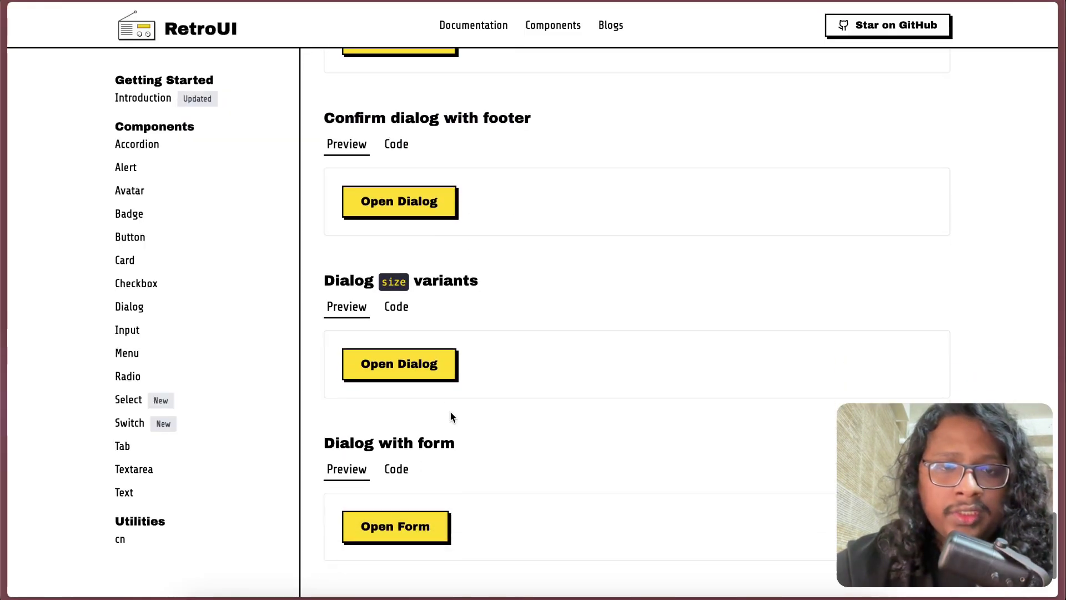
{"action": "left_click", "coordinate": [398, 364]}
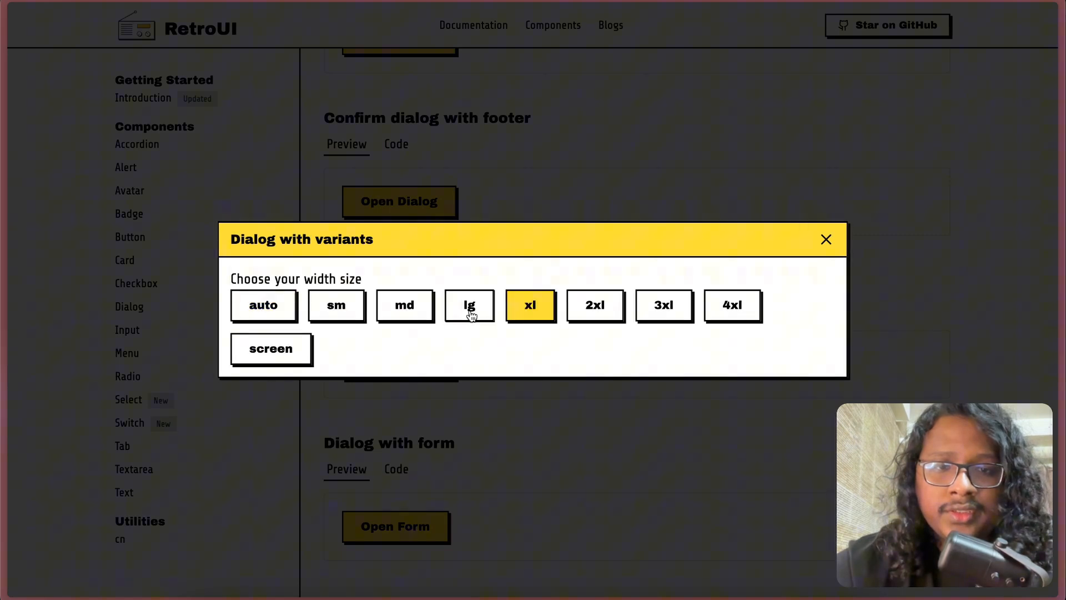
{"action": "left_click", "coordinate": [664, 305]}
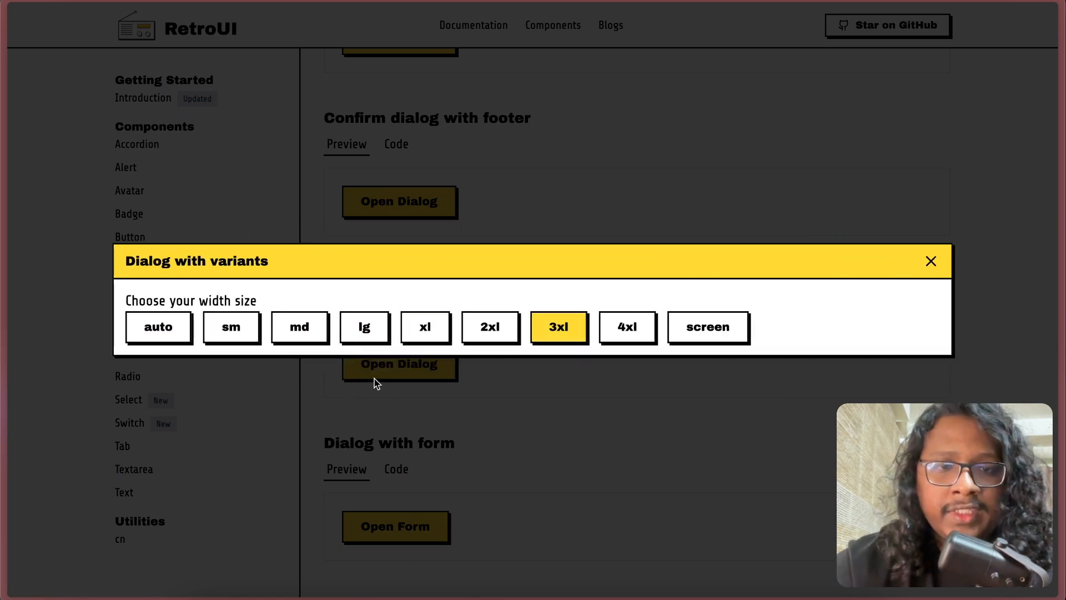
{"action": "left_click", "coordinate": [931, 261]}
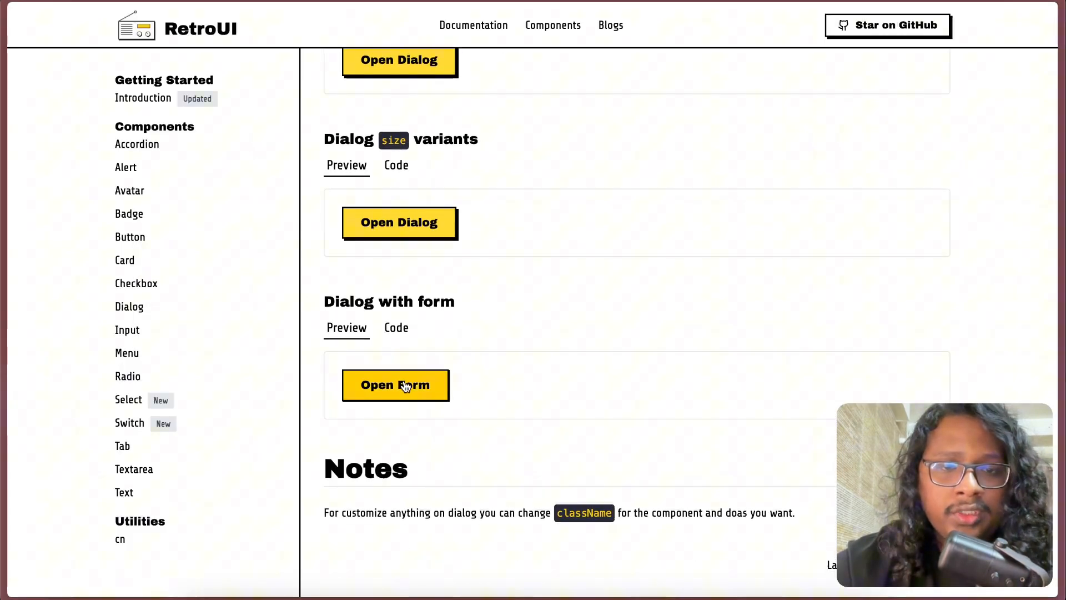
{"action": "left_click", "coordinate": [395, 386]}
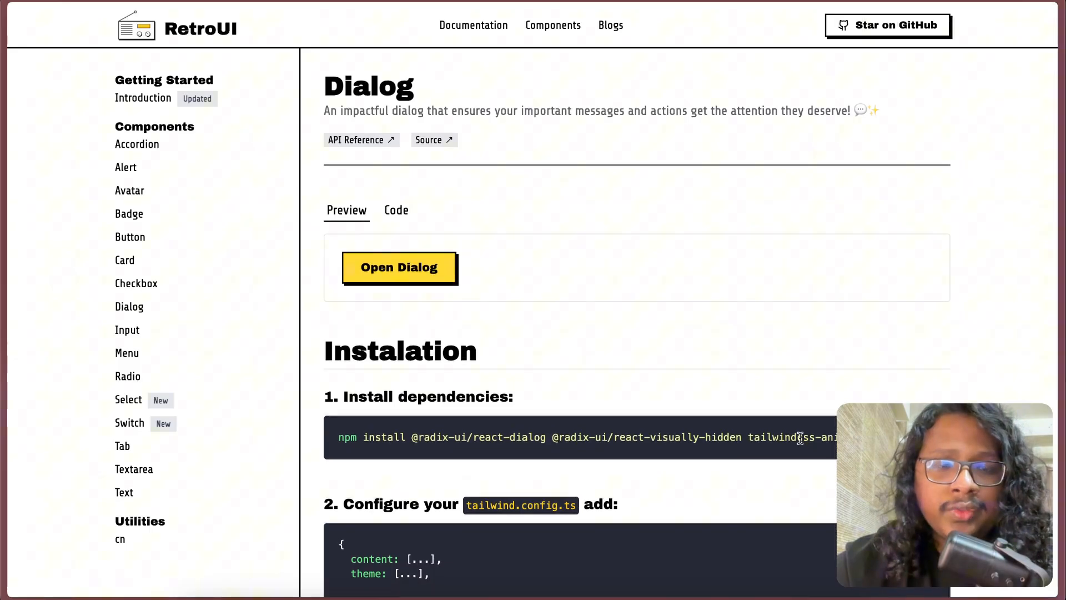
- Copy the Dialog npm install command and scroll through the component source code
{"action": "scroll", "scroll_direction": "down", "scroll_amount": 3}
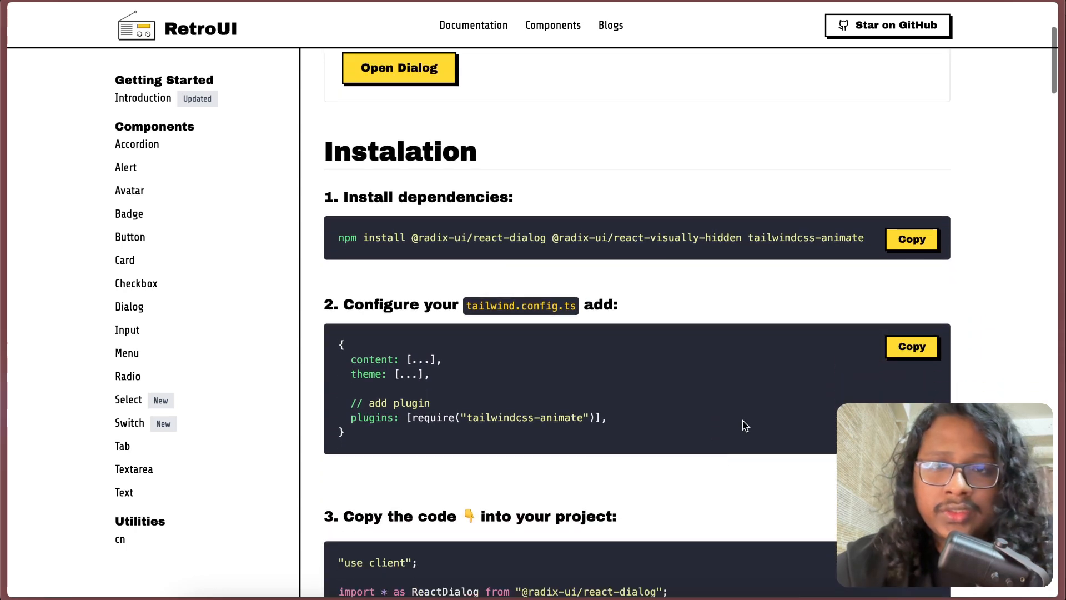
{"action": "left_click", "coordinate": [912, 239]}
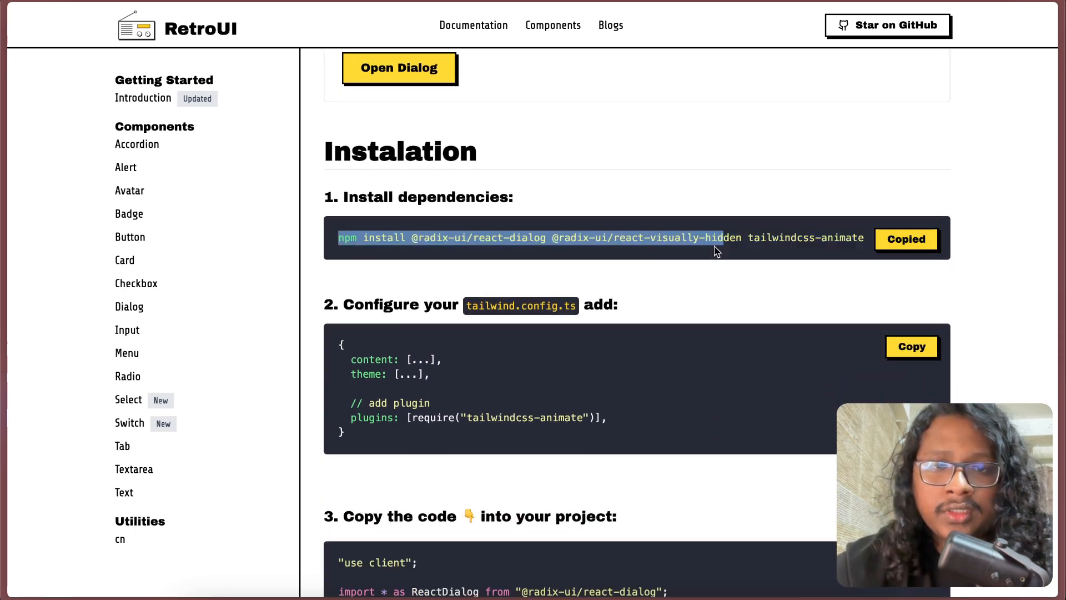
{"action": "scroll", "scroll_direction": "down", "scroll_amount": 3}
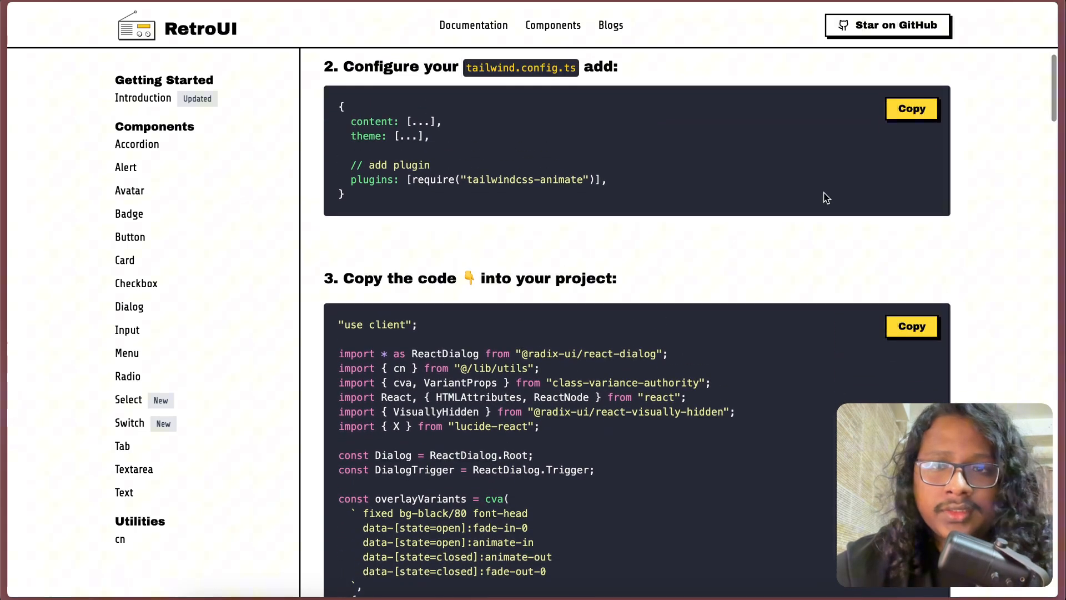
{"action": "scroll", "scroll_direction": "down", "scroll_amount": 3}
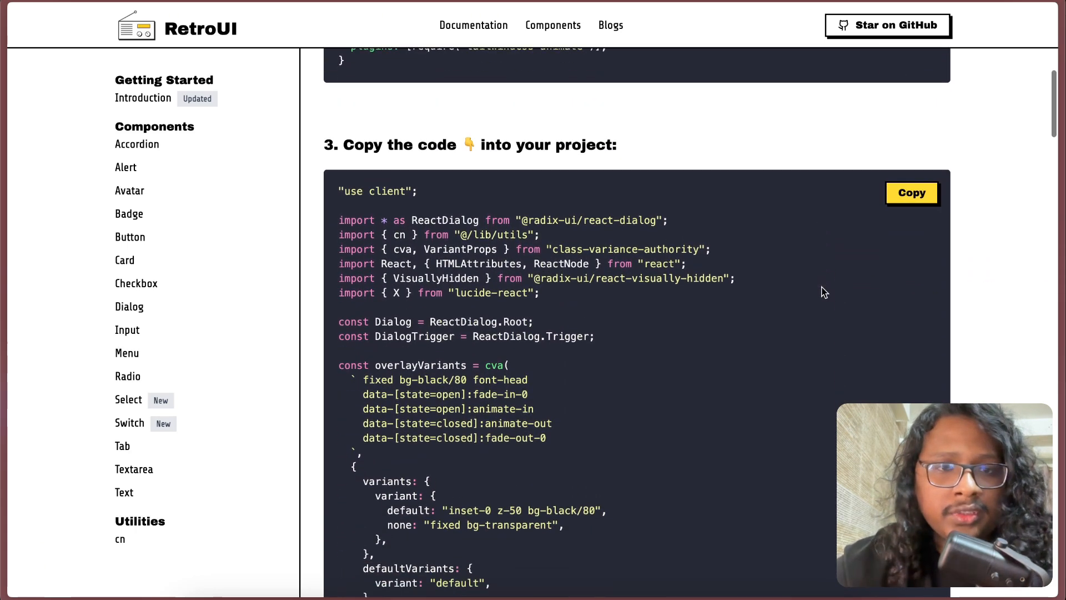
{"action": "scroll", "scroll_direction": "down", "scroll_amount": 3}
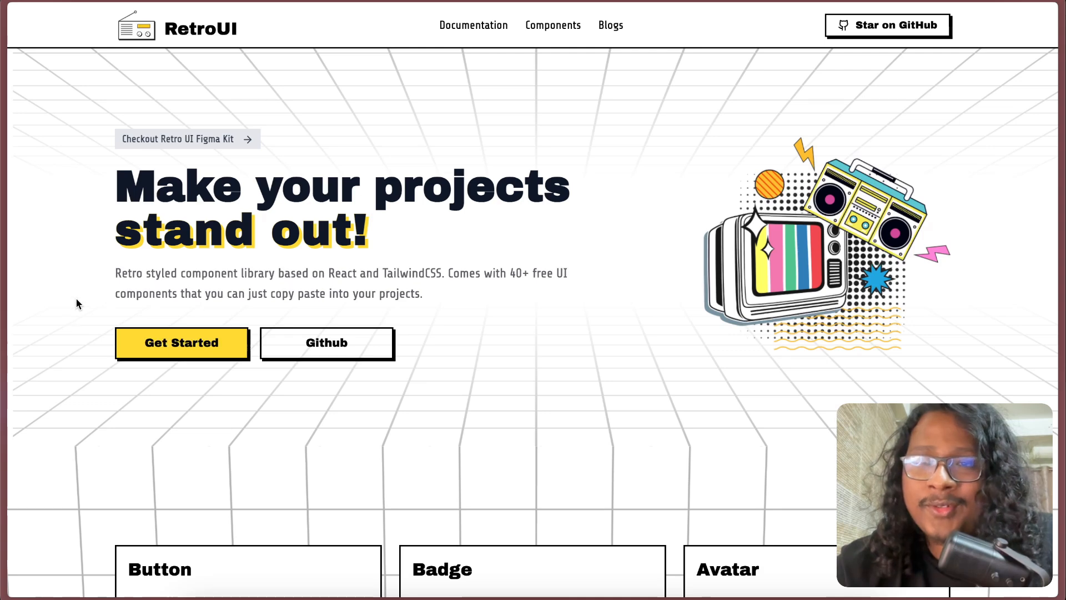
{"action": "scroll", "scroll_direction": "down", "scroll_amount": 3}
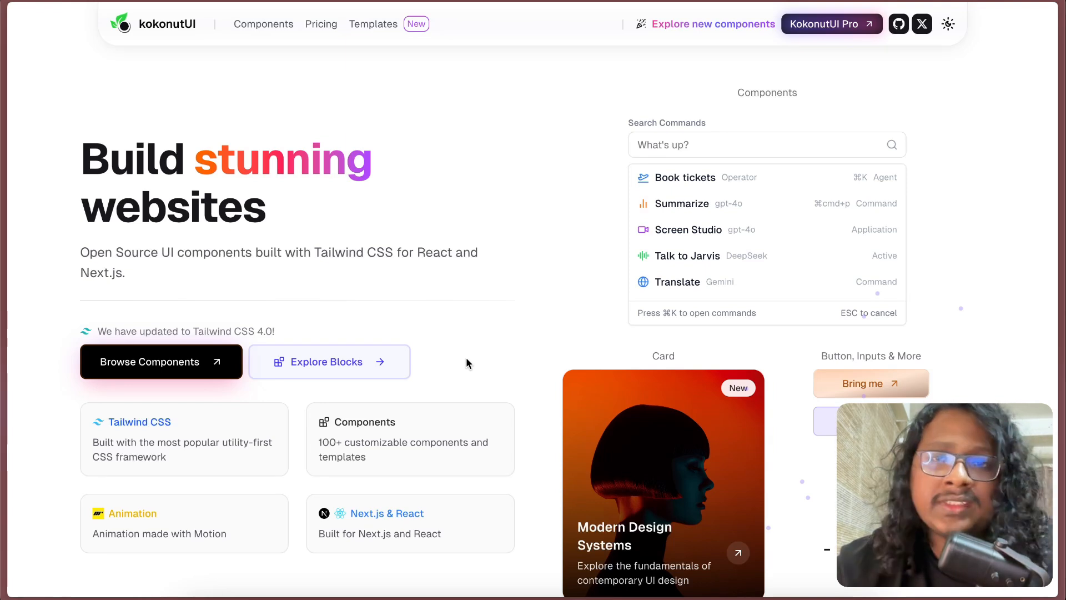
{"action": "mouse_move", "coordinate": [442, 364]}
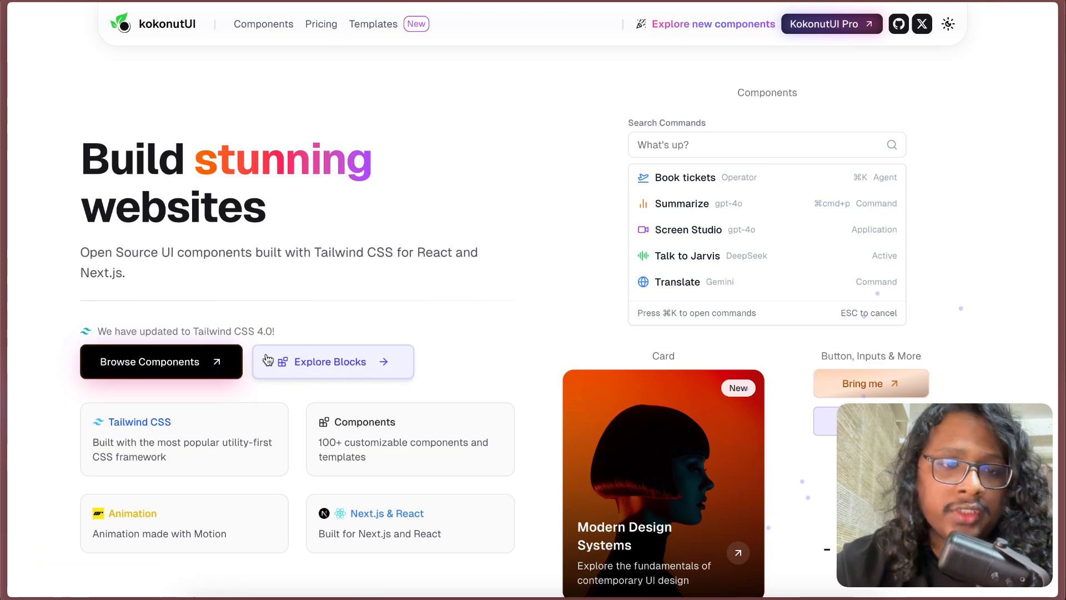
{"action": "mouse_move", "coordinate": [153, 370]}
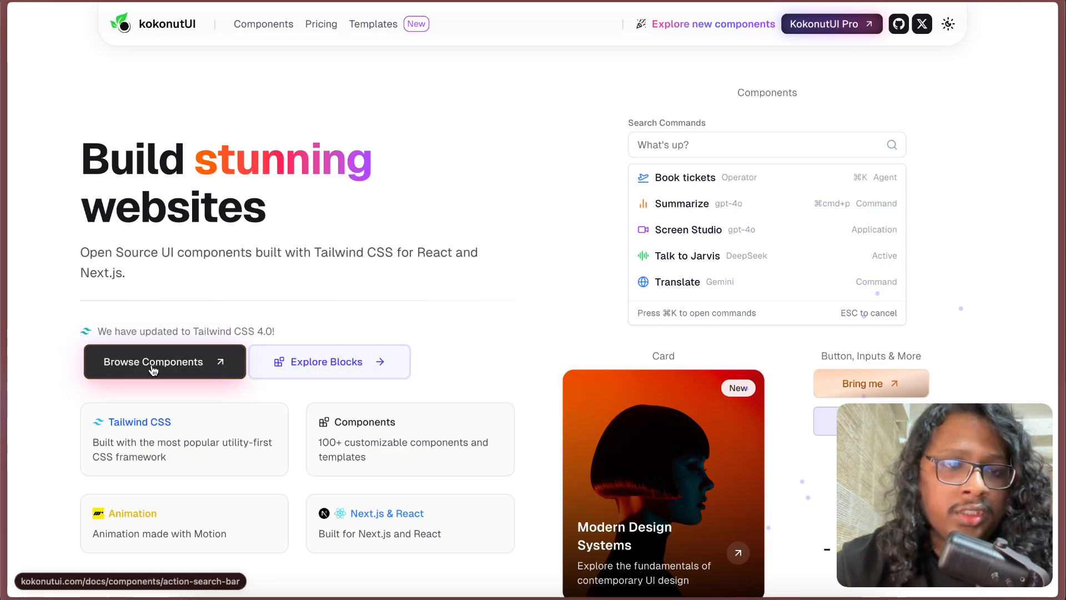
- Show the Action Search Bar's command suggestions, then open the Bento Grid page
{"action": "left_click", "coordinate": [154, 362]}
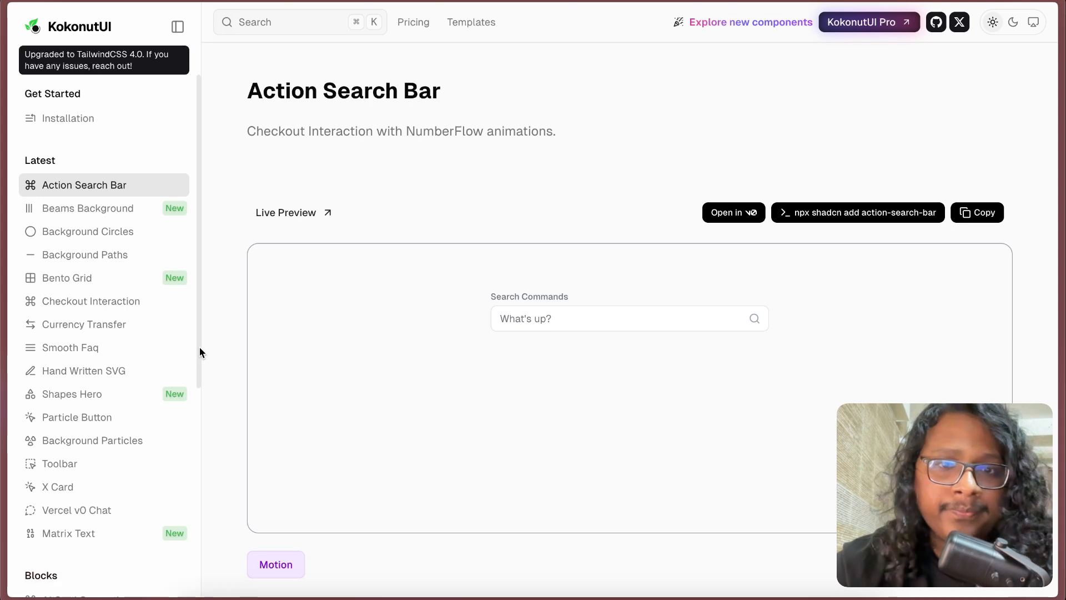
{"action": "mouse_move", "coordinate": [424, 342]}
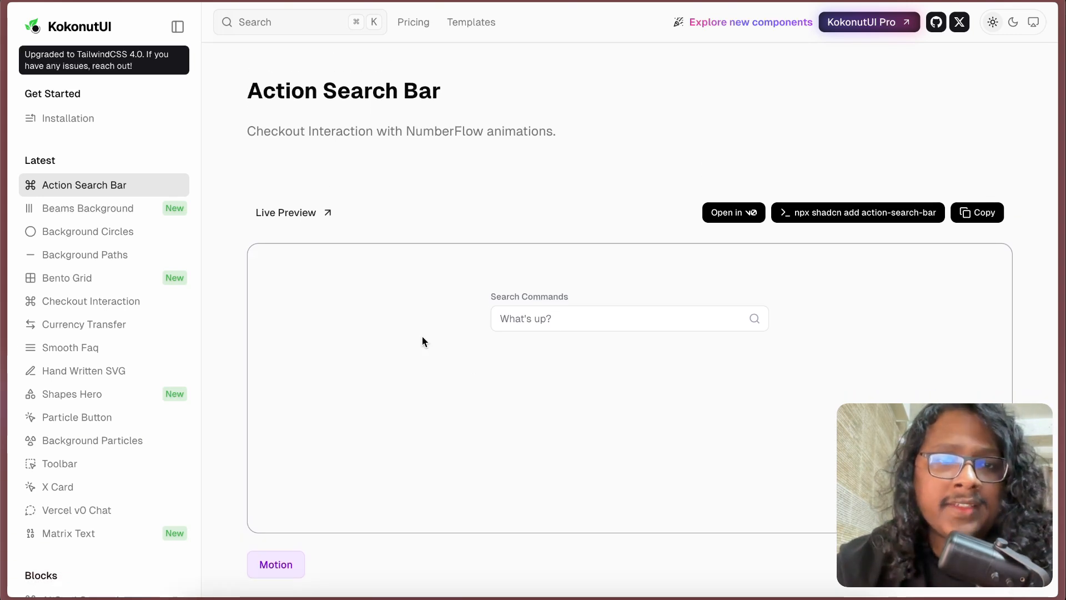
{"action": "left_click", "coordinate": [630, 318]}
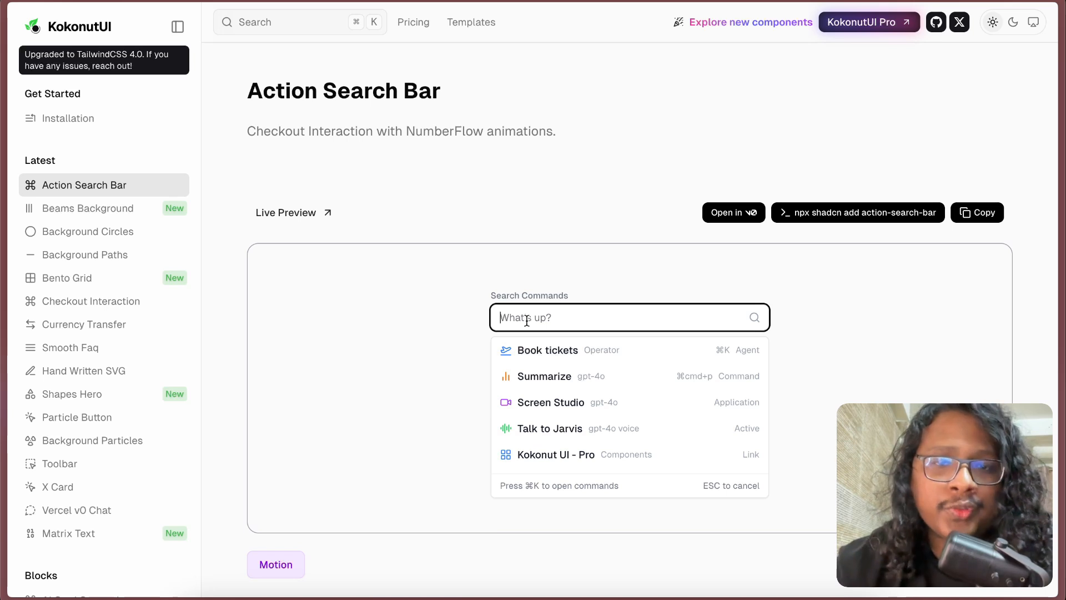
{"action": "mouse_move", "coordinate": [402, 397]}
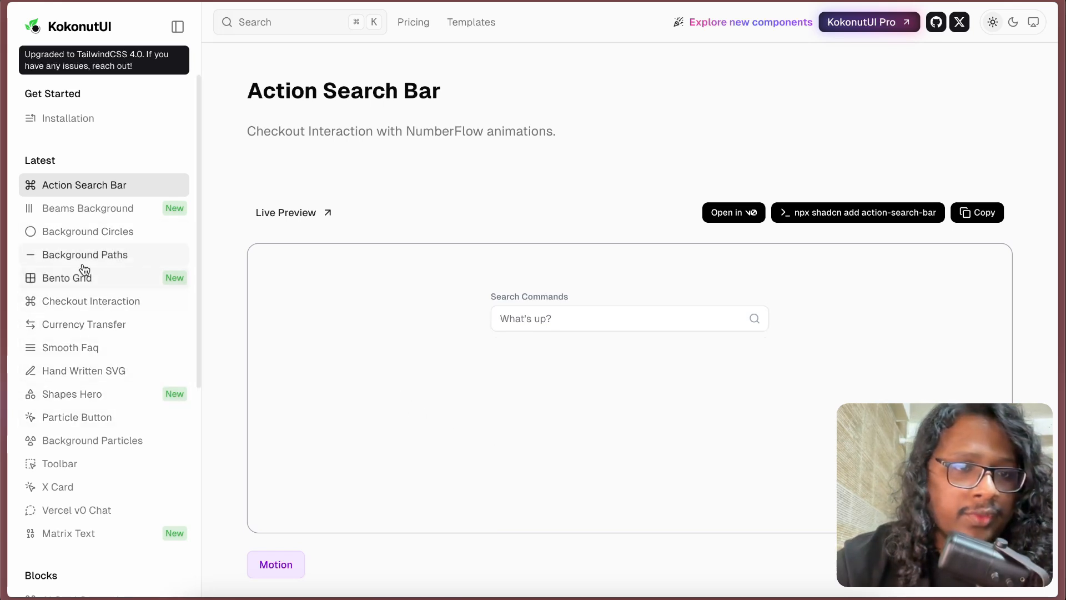
{"action": "left_click", "coordinate": [66, 278]}
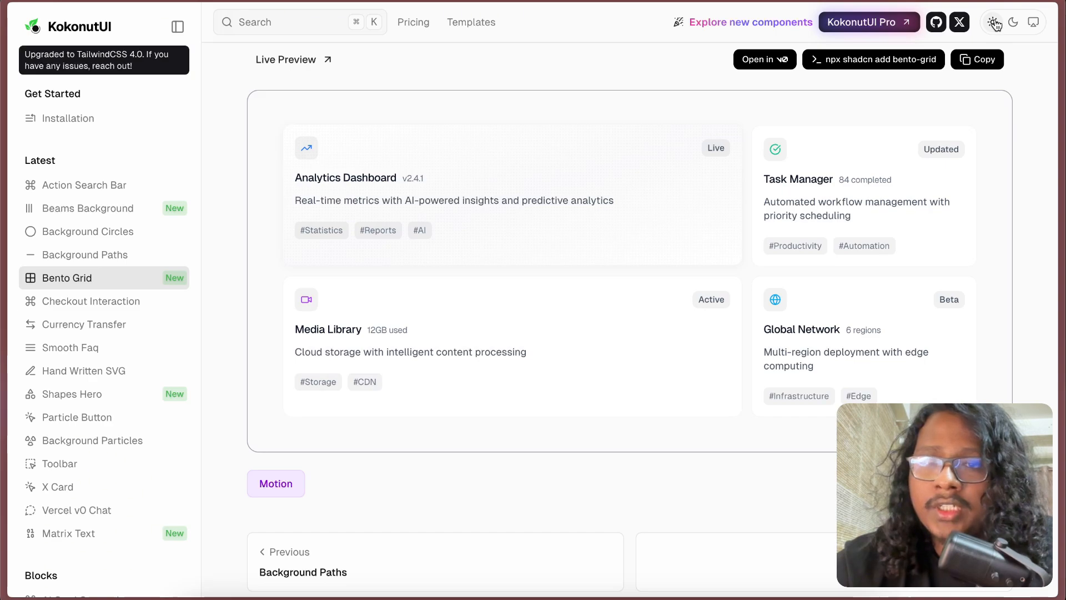
- Turn on dark theme and scroll the sidebar down to the Blocks section
{"action": "left_click", "coordinate": [1013, 21]}
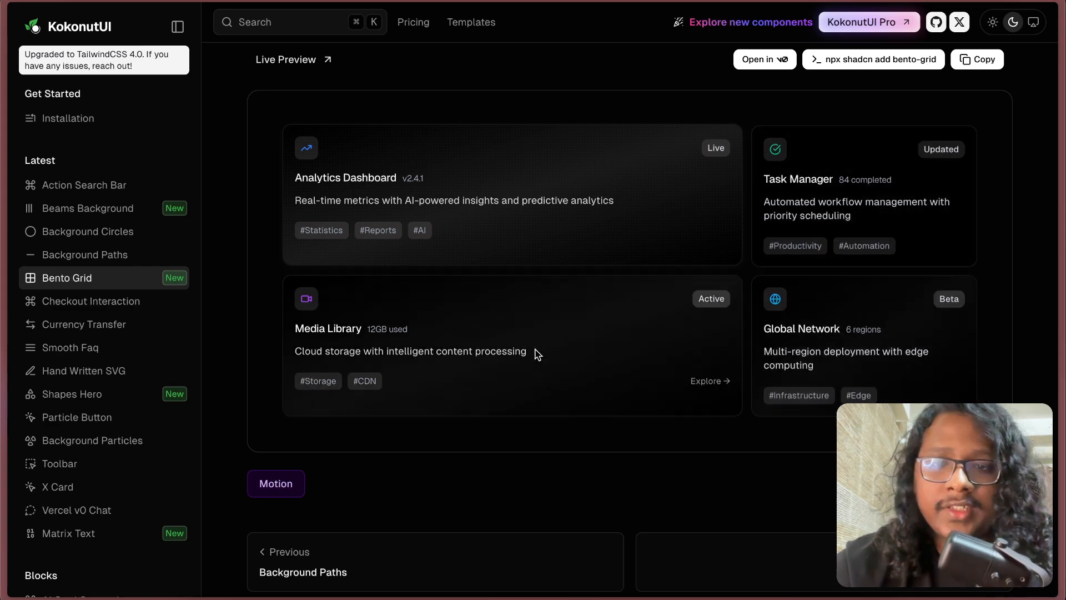
{"action": "mouse_move", "coordinate": [563, 193]}
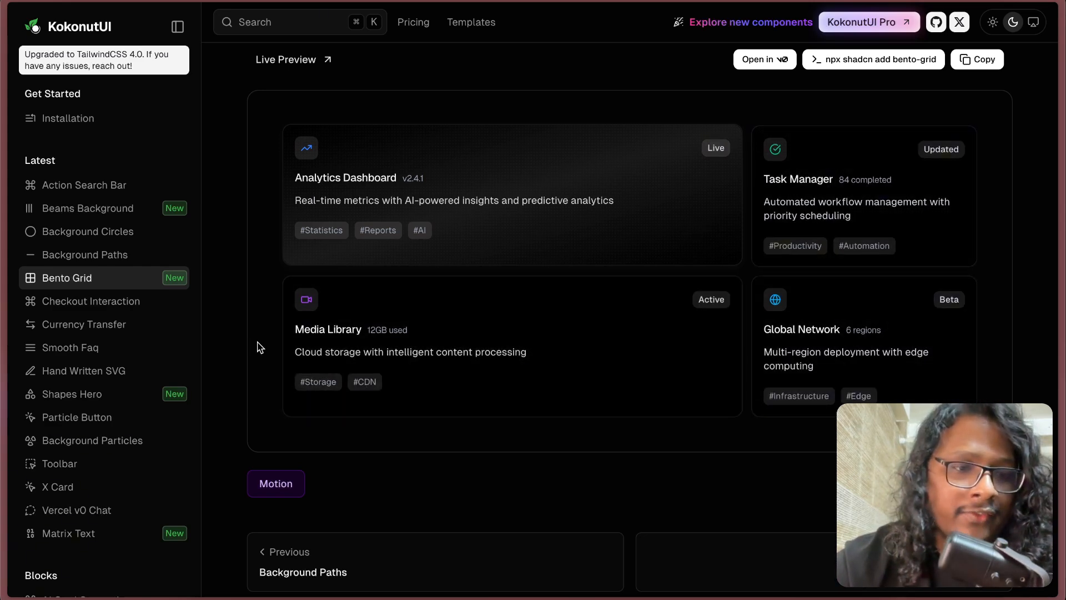
{"action": "scroll", "scroll_direction": "down", "scroll_amount": 3}
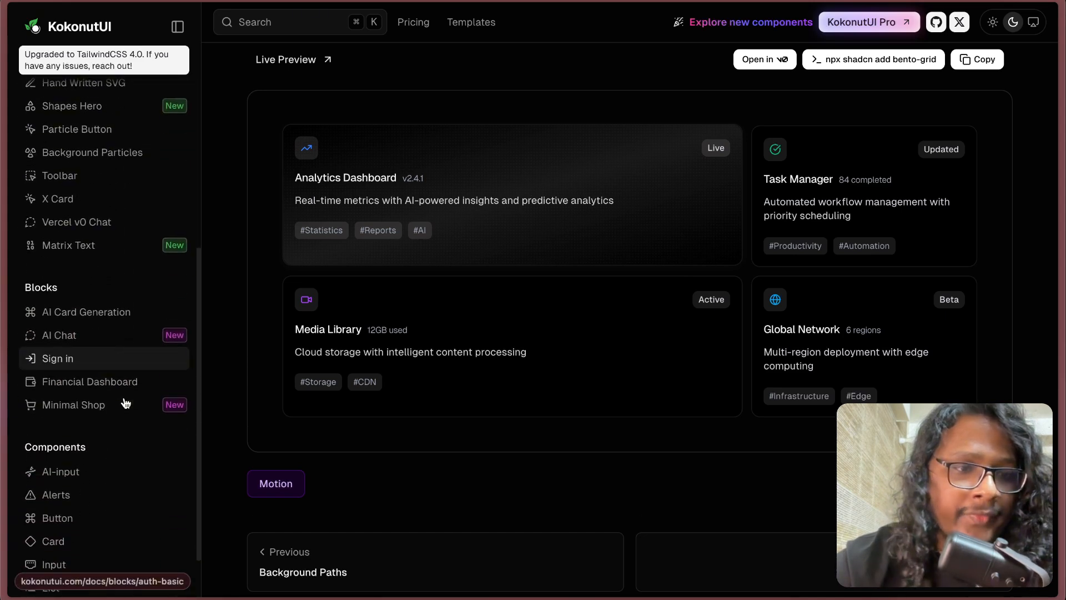
{"action": "scroll", "scroll_direction": "down", "scroll_amount": 3}
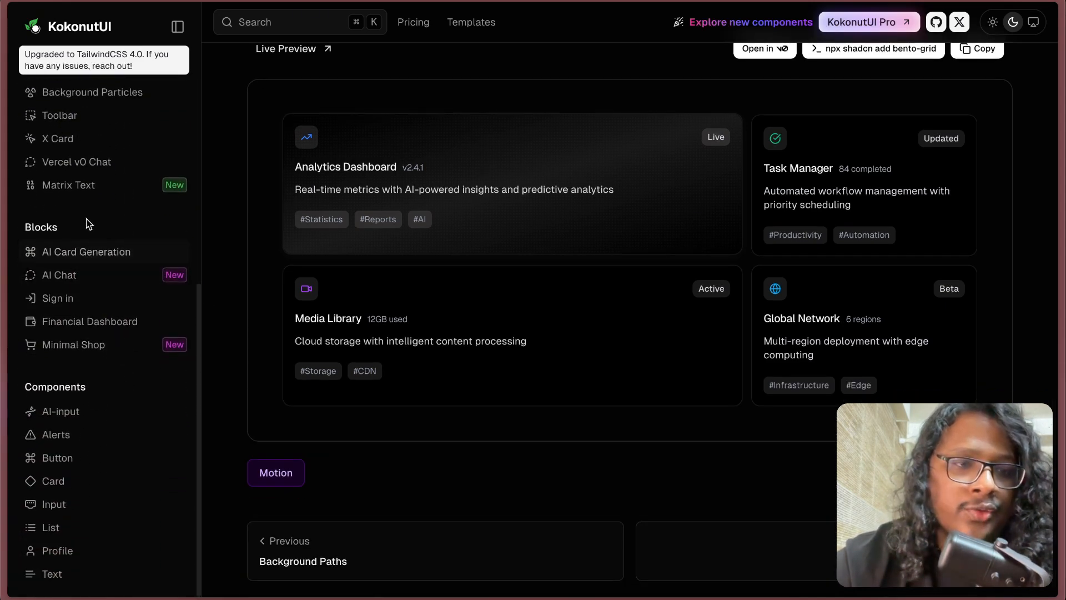
- Open the AI Chat block, type in its chat input, and scroll the Welcome Traveler preview
{"action": "left_click", "coordinate": [59, 275]}
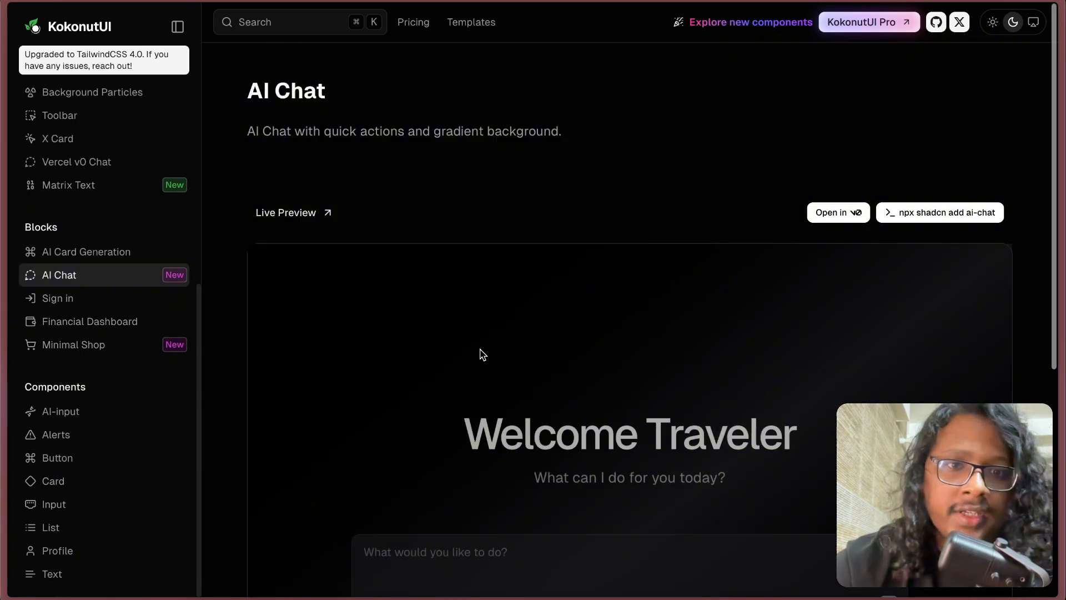
{"action": "scroll", "scroll_direction": "down", "scroll_amount": 3}
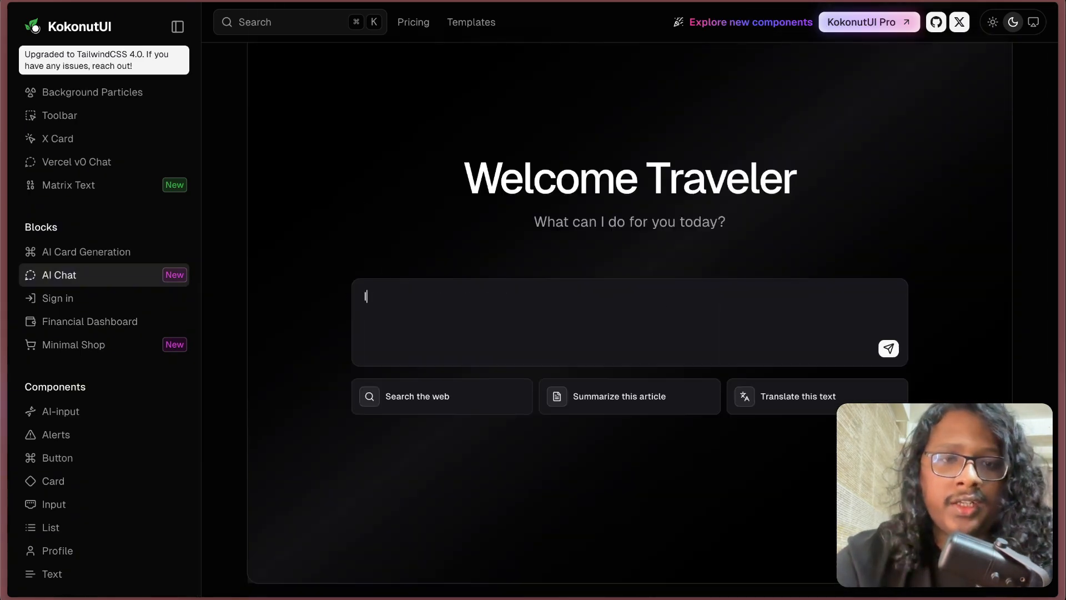
{"action": "type", "text": "H, do"}
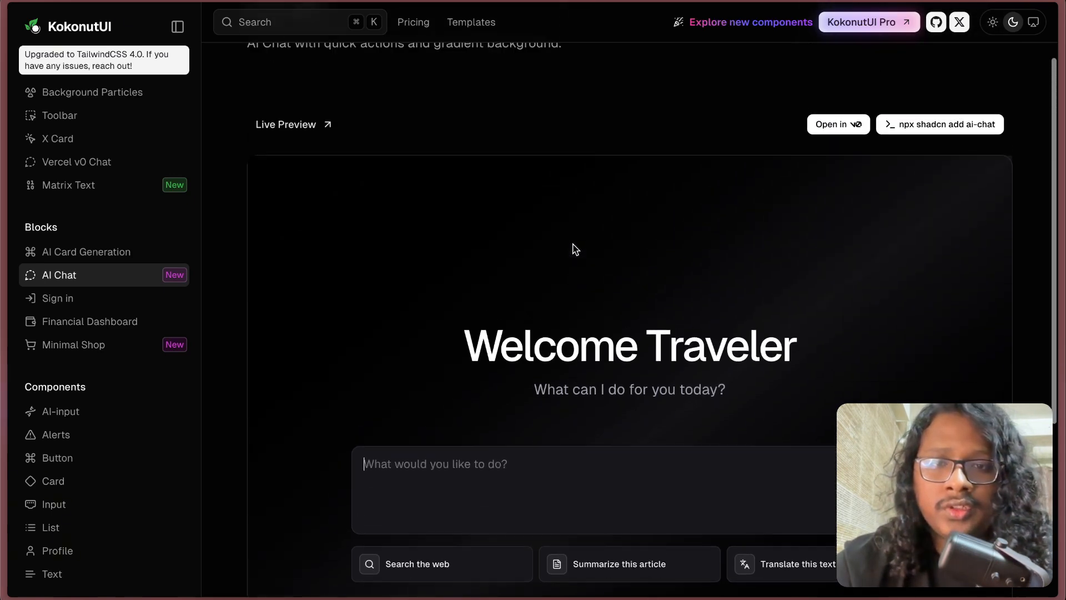
{"action": "scroll", "scroll_direction": "down", "scroll_amount": 3}
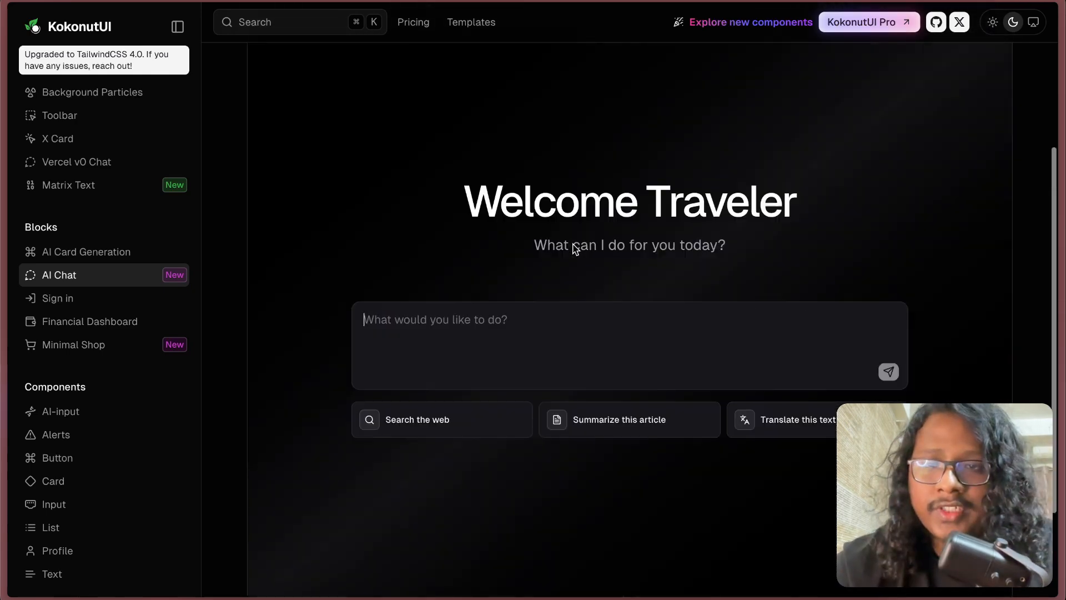
{"action": "mouse_move", "coordinate": [80, 465]}
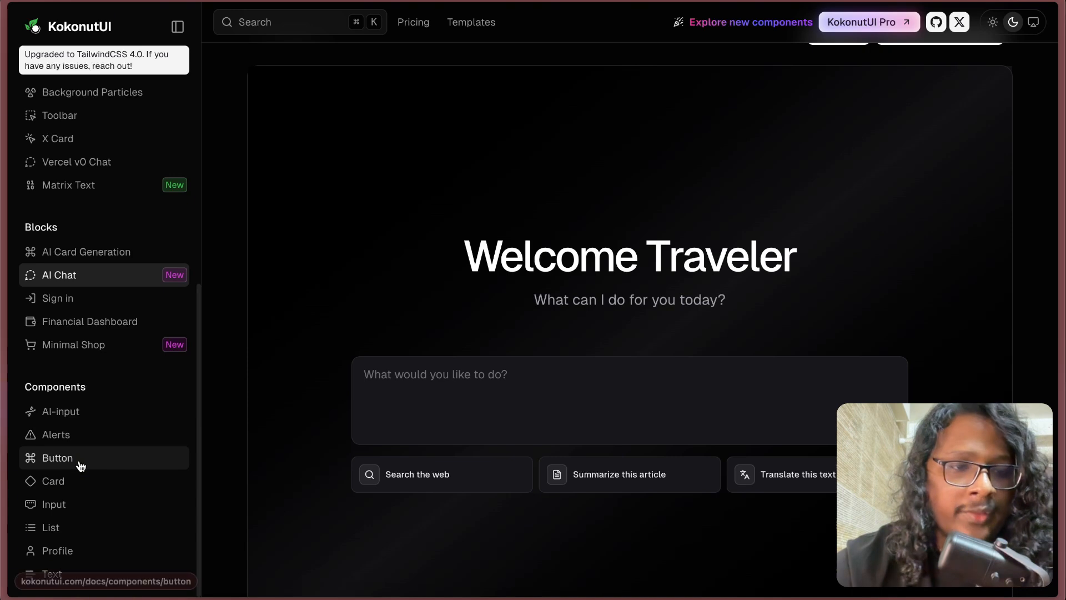
- Open KokonutUI's Button components page and scroll through the button variants
{"action": "left_click", "coordinate": [57, 458]}
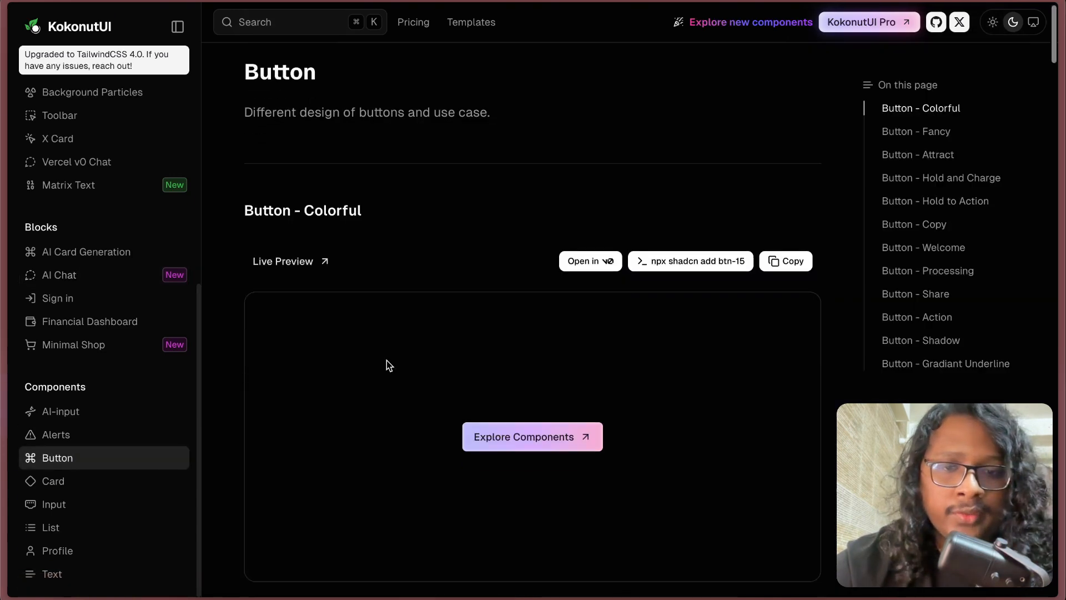
{"action": "scroll", "scroll_direction": "down", "scroll_amount": 3}
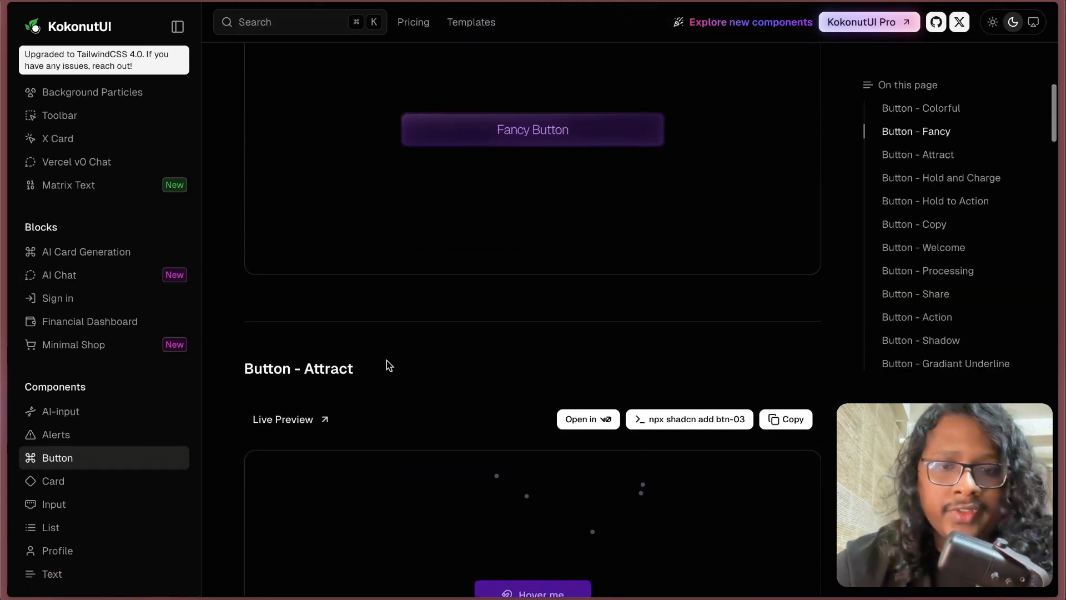
{"action": "scroll", "scroll_direction": "down", "scroll_amount": 3}
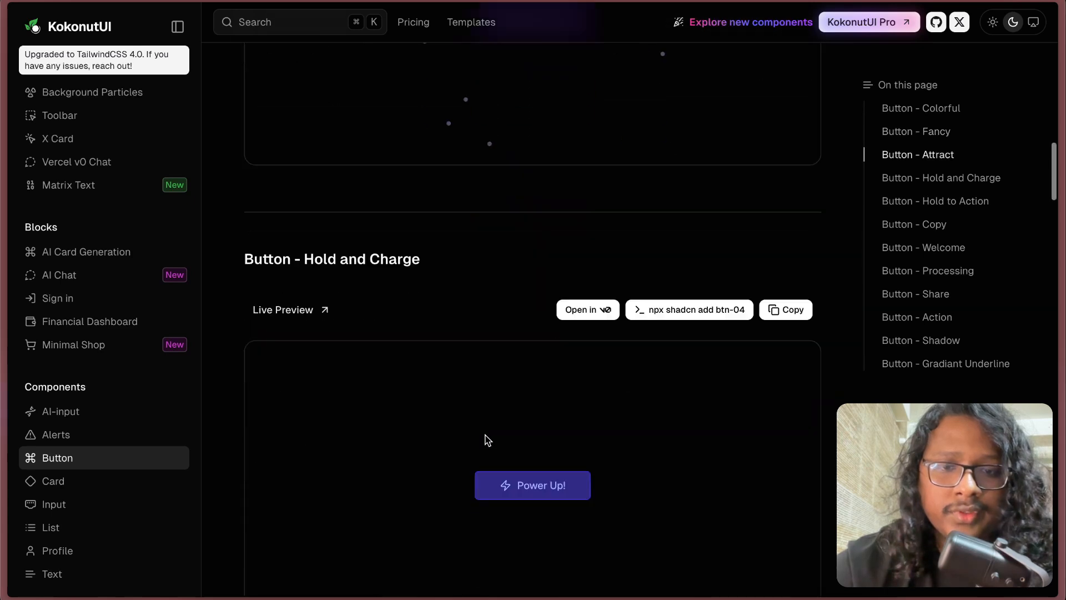
{"action": "scroll", "scroll_direction": "down", "scroll_amount": 3}
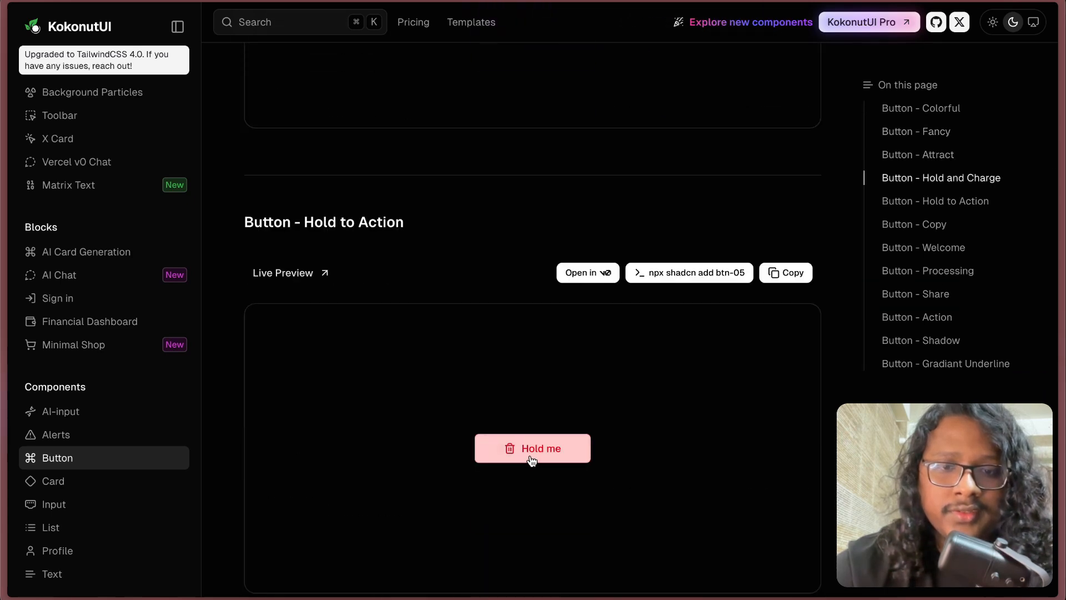
- Press and hold the 'Hold me' Hold to Action demo, then keep scrolling the demos
{"action": "left_click", "coordinate": [533, 456]}
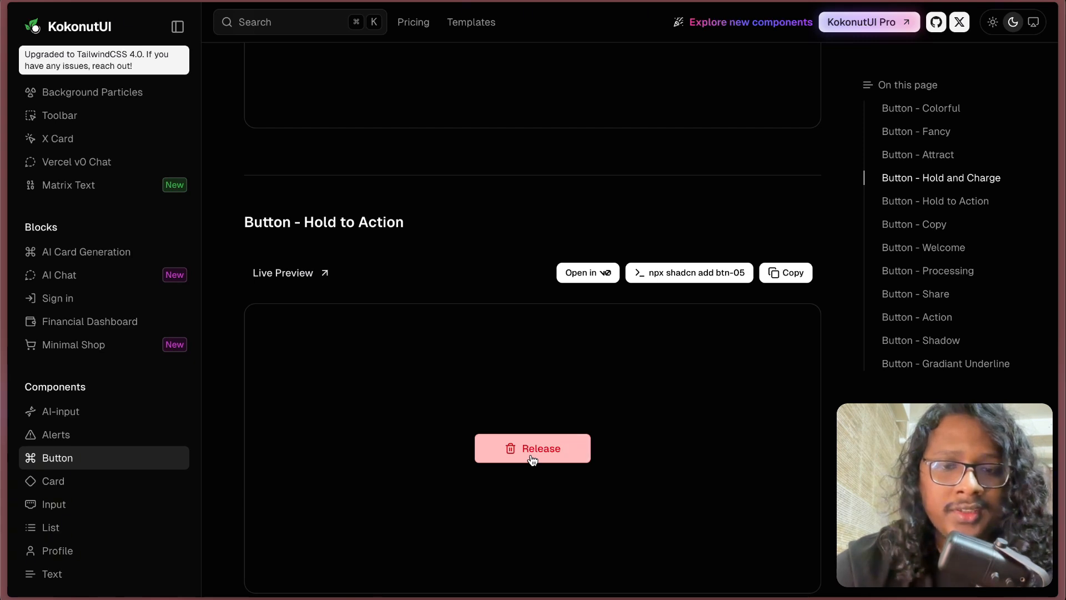
{"action": "scroll", "scroll_direction": "down", "scroll_amount": 3}
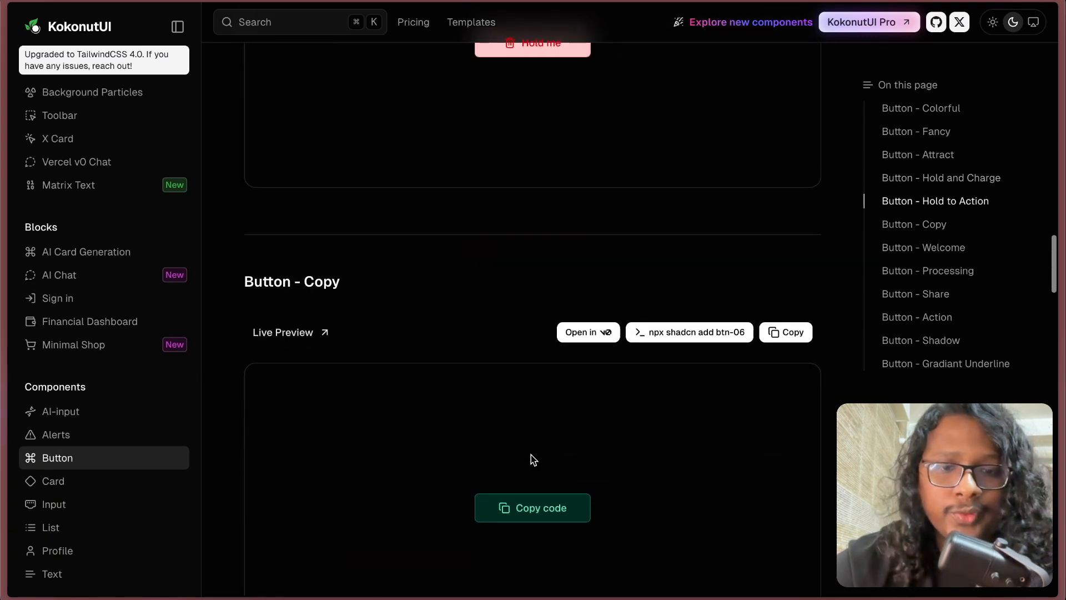
{"action": "scroll", "scroll_direction": "down", "scroll_amount": 3}
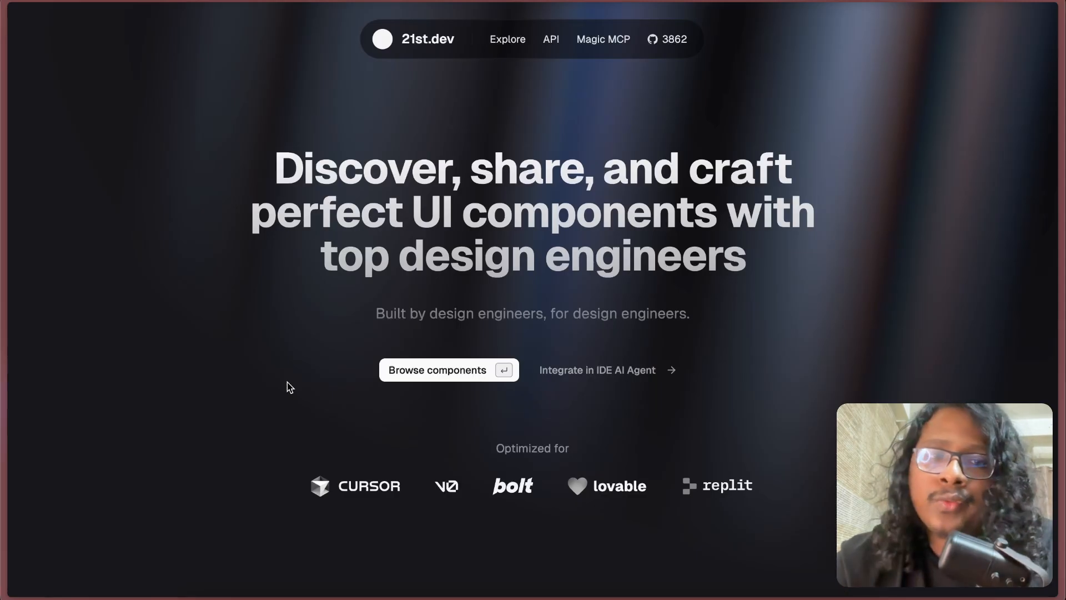
{"action": "mouse_move", "coordinate": [423, 41]}
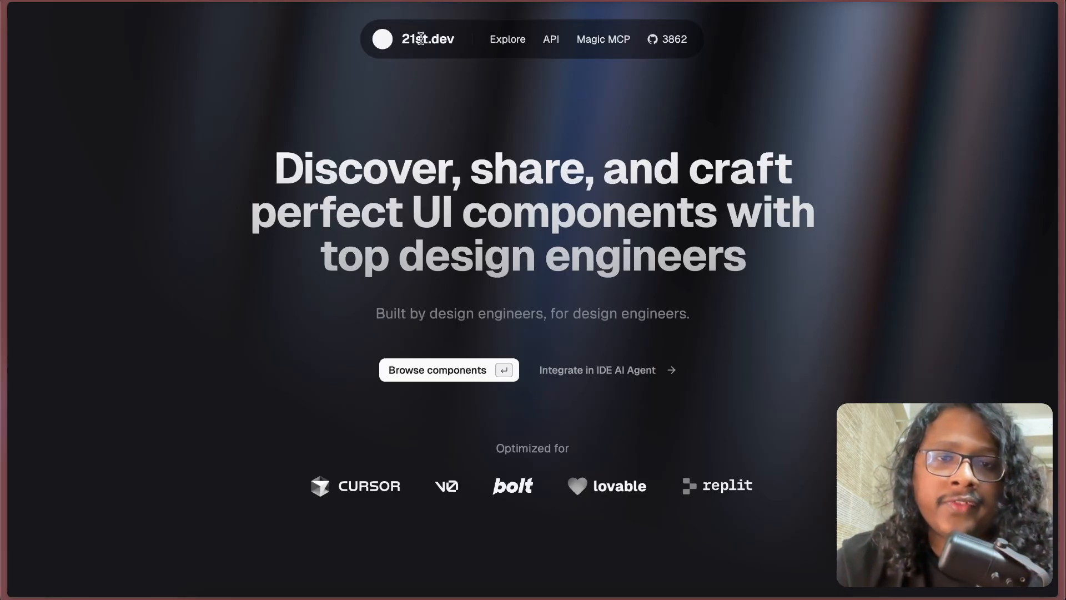
{"action": "mouse_move", "coordinate": [380, 177]}
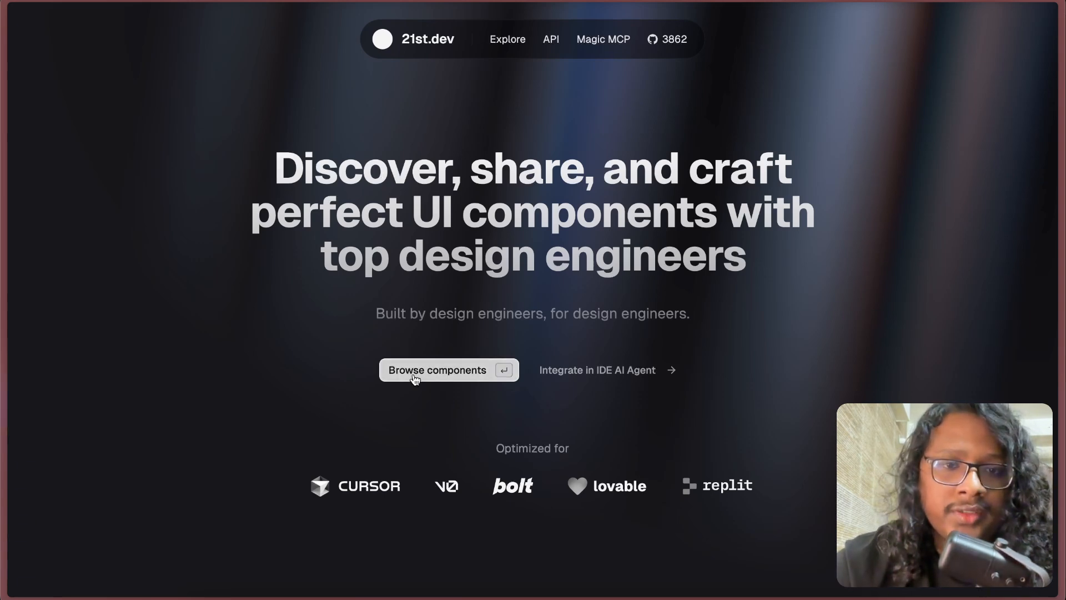
- Browse the 21st.dev Buttons grid and open the GitHub Stars Button component page
{"action": "left_click", "coordinate": [438, 370]}
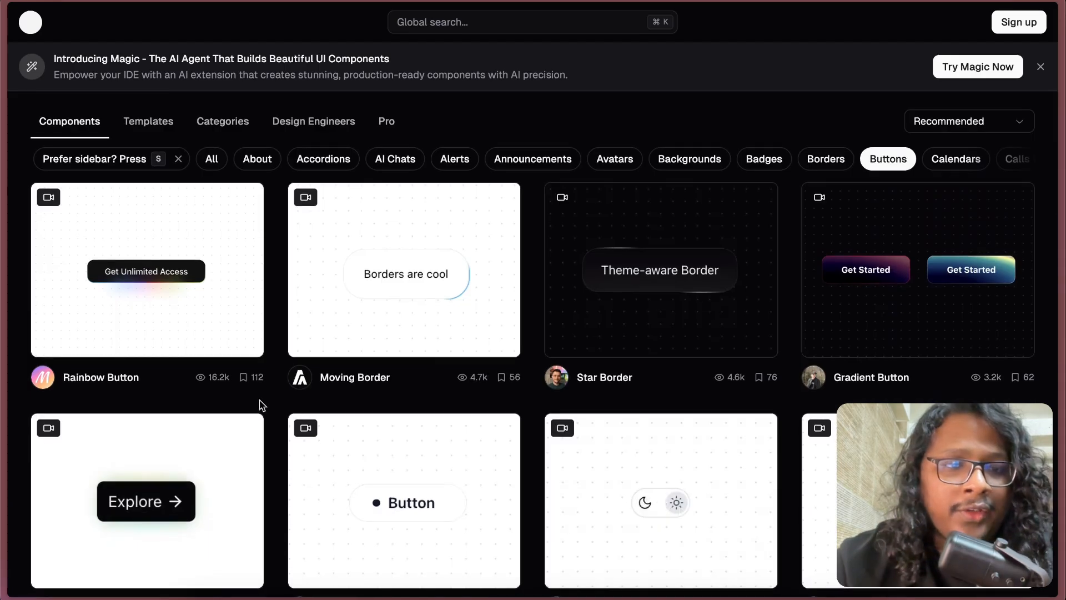
{"action": "scroll", "scroll_direction": "down", "scroll_amount": 3}
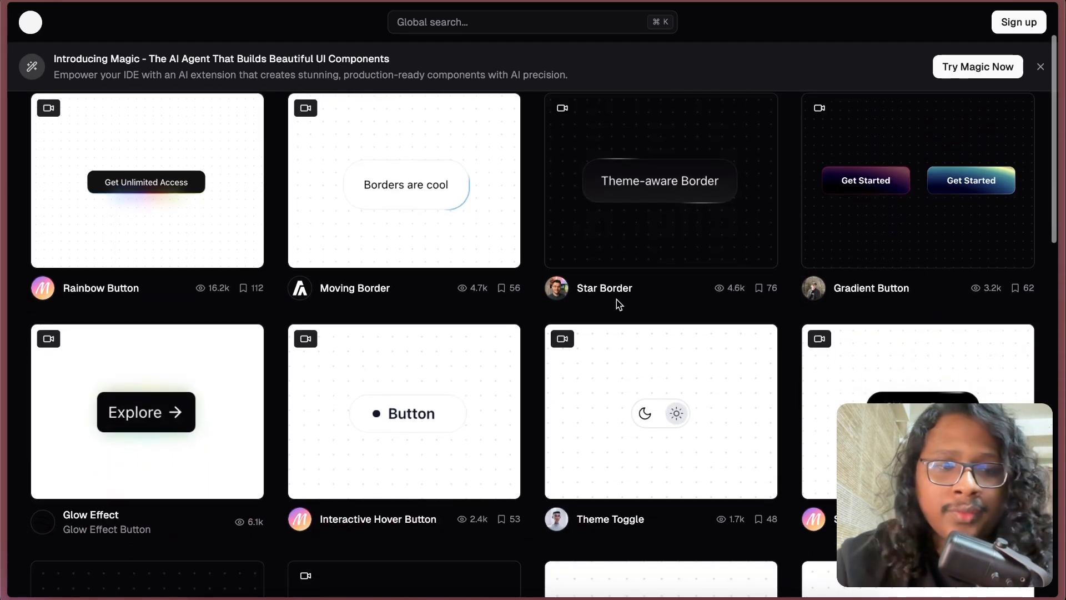
{"action": "scroll", "scroll_direction": "down", "scroll_amount": 3}
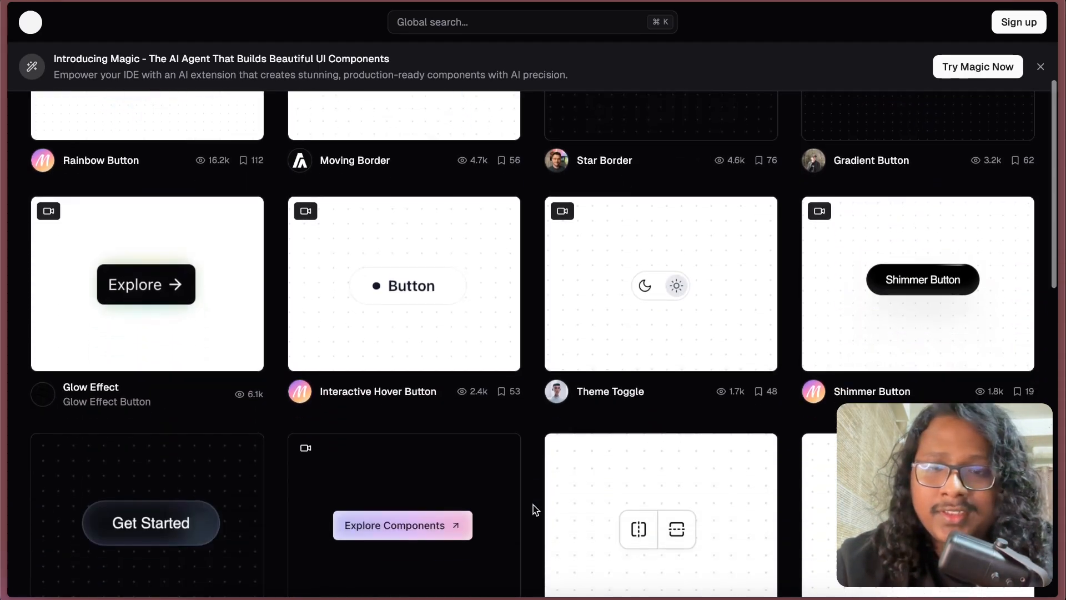
{"action": "scroll", "scroll_direction": "down", "scroll_amount": 3}
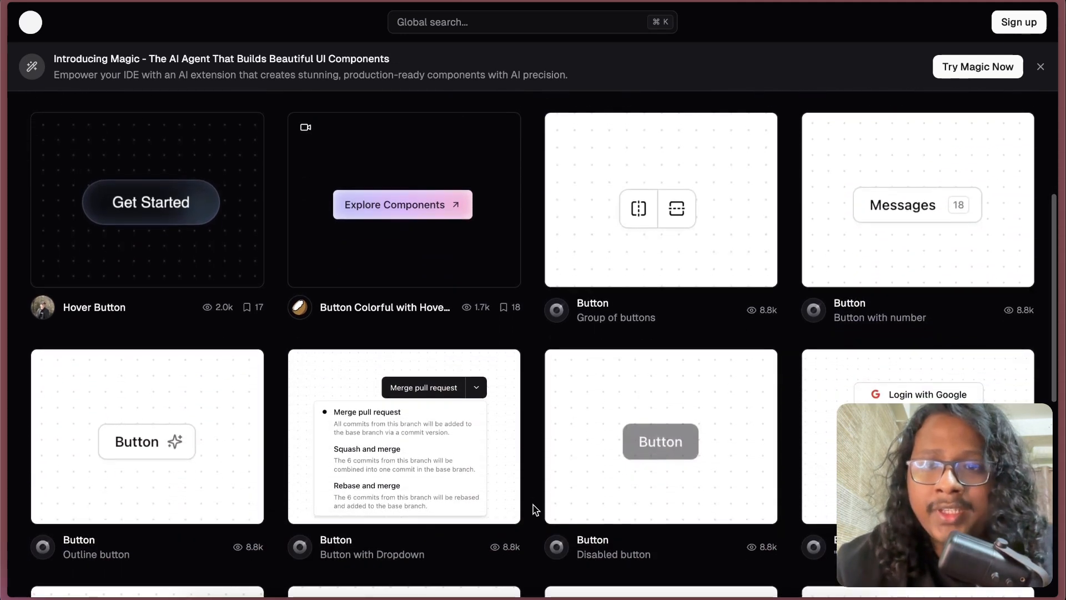
{"action": "scroll", "scroll_direction": "down", "scroll_amount": 3}
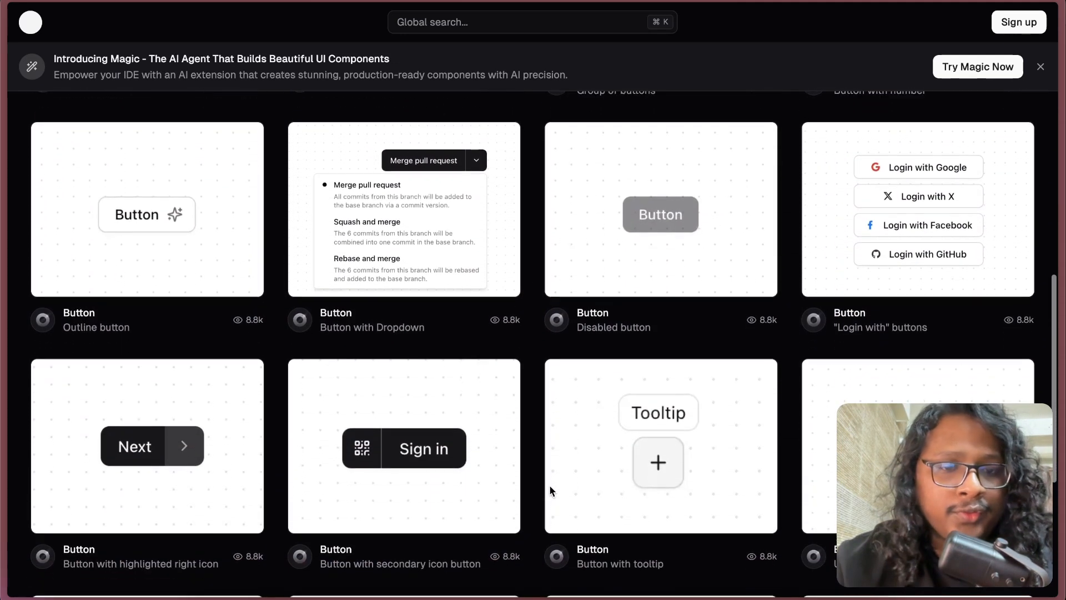
{"action": "scroll", "scroll_direction": "down", "scroll_amount": 3}
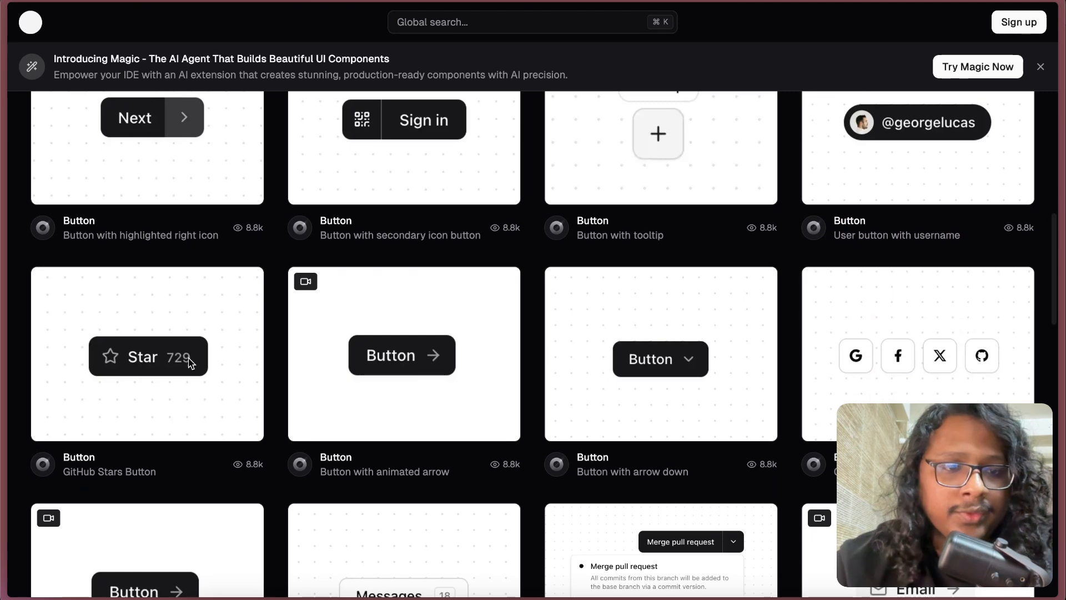
{"action": "mouse_move", "coordinate": [146, 363]}
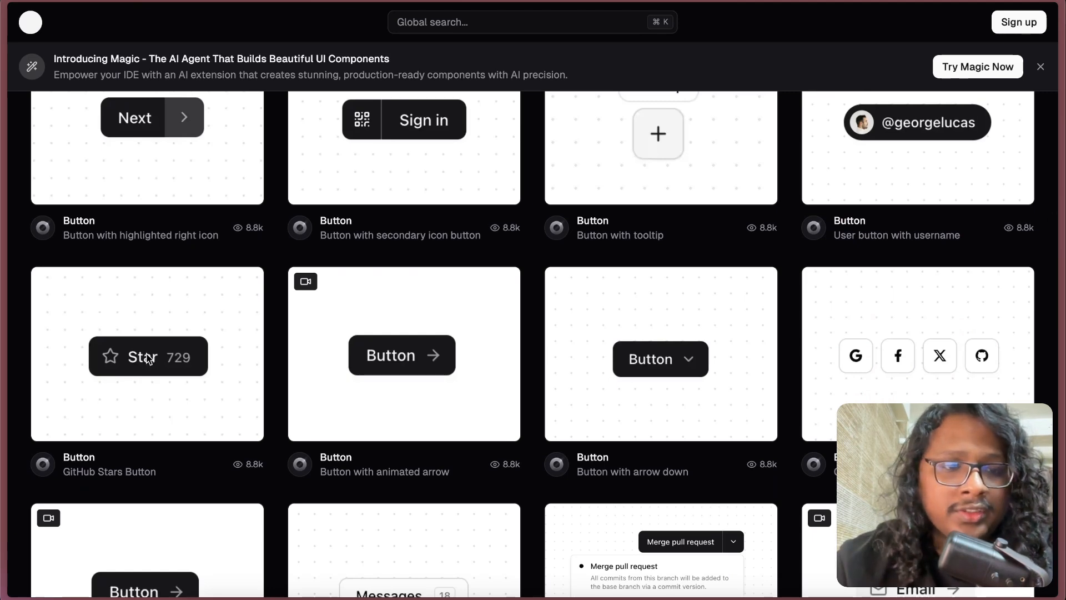
{"action": "left_click", "coordinate": [148, 357]}
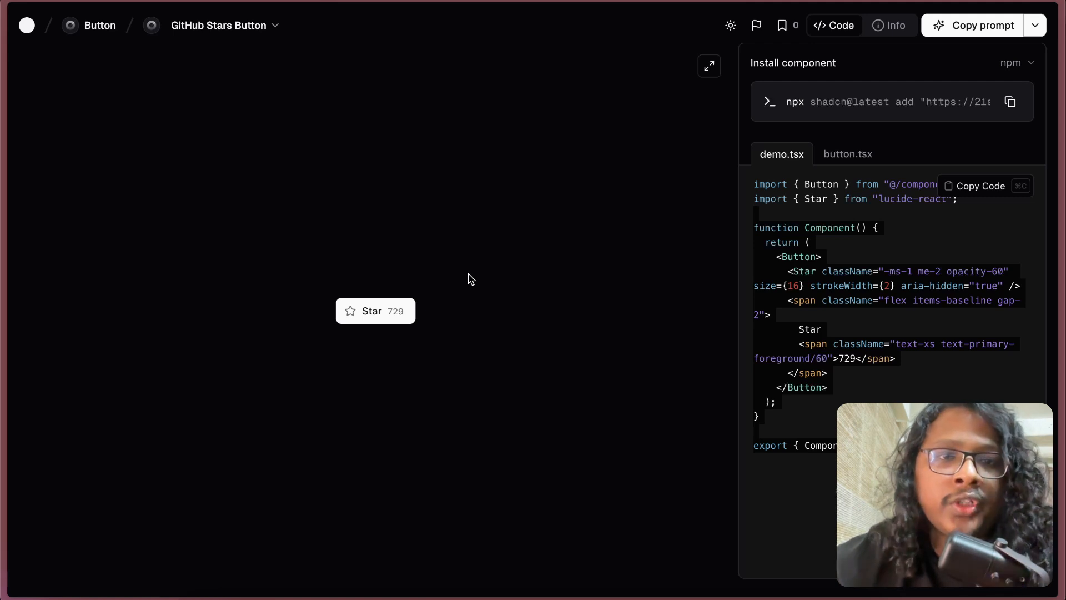
{"action": "mouse_move", "coordinate": [351, 339]}
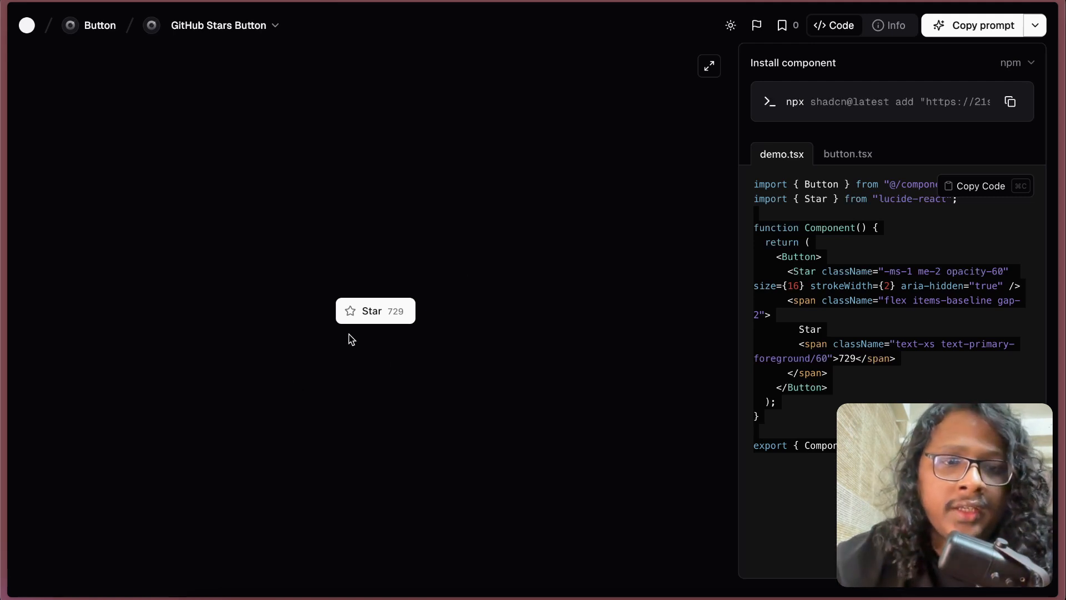
{"action": "mouse_move", "coordinate": [778, 316]}
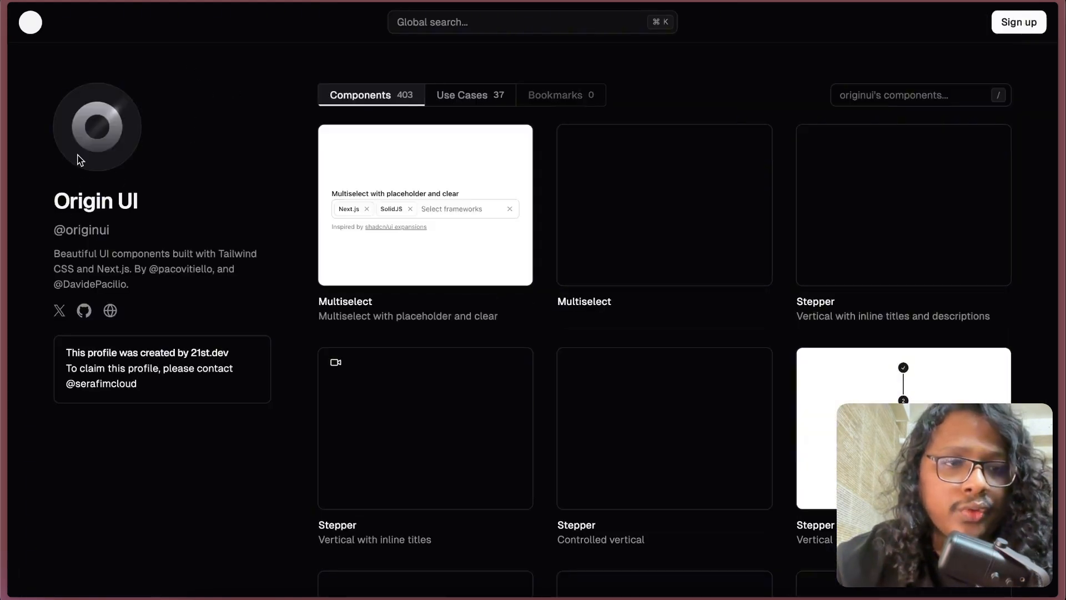
- Scroll through Origin UI's multiselect and stepper components
{"action": "scroll", "scroll_direction": "down", "scroll_amount": 3}
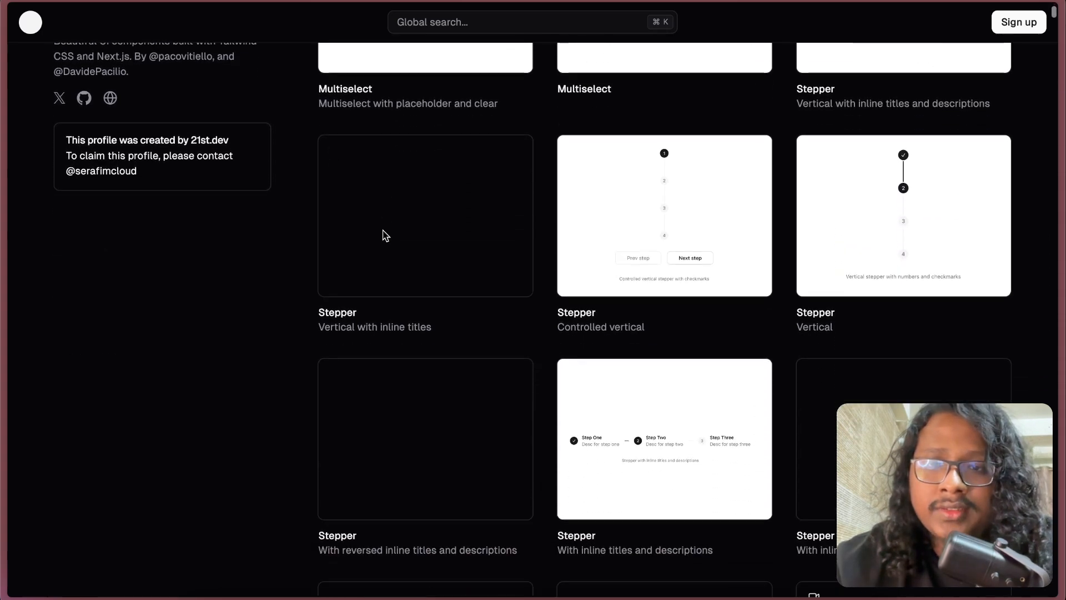
{"action": "scroll", "scroll_direction": "down", "scroll_amount": 3}
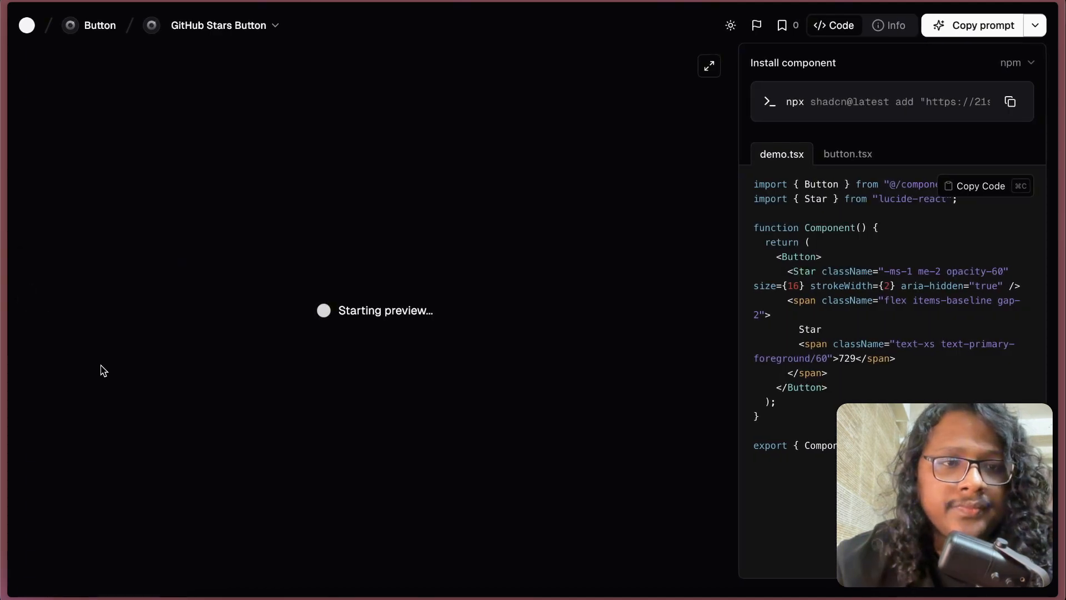
{"action": "mouse_move", "coordinate": [16, 355]}
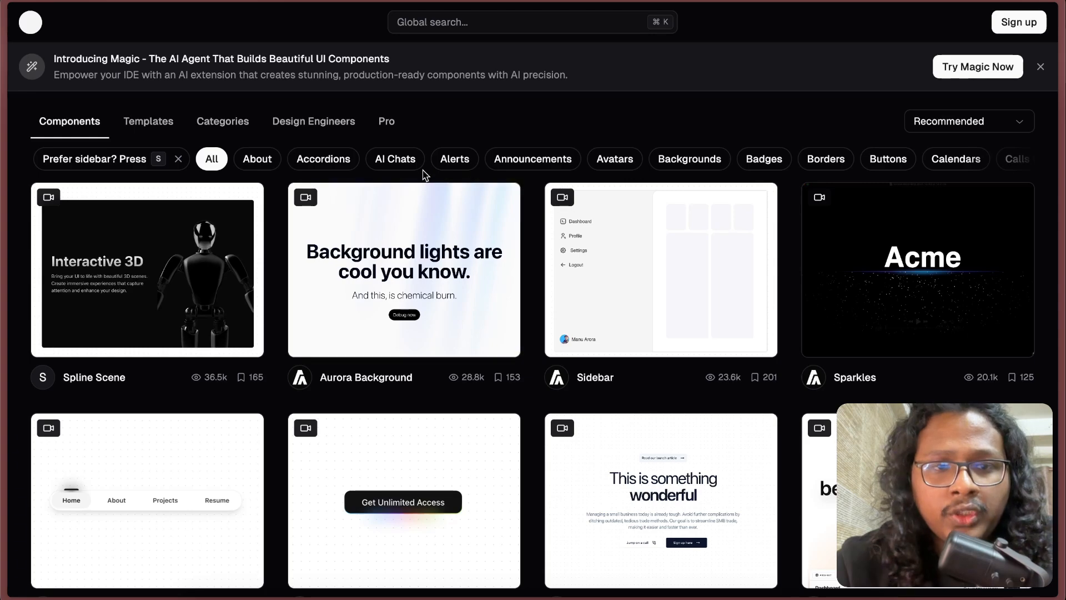
- Apply the AI Chats filter and scroll through the AI chat component listings
{"action": "left_click", "coordinate": [395, 159]}
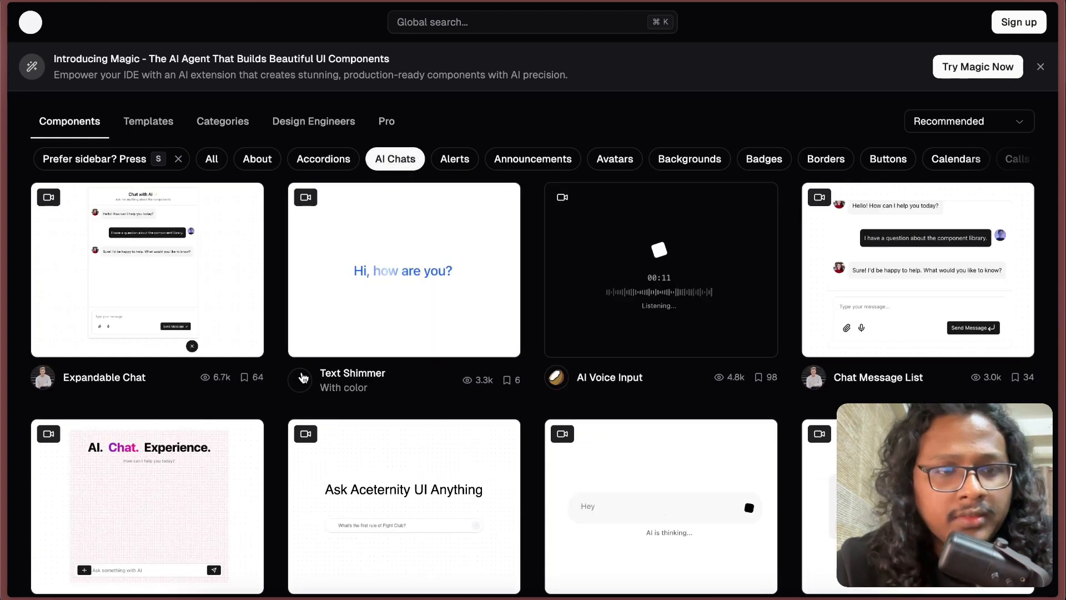
{"action": "scroll", "scroll_direction": "down", "scroll_amount": 3}
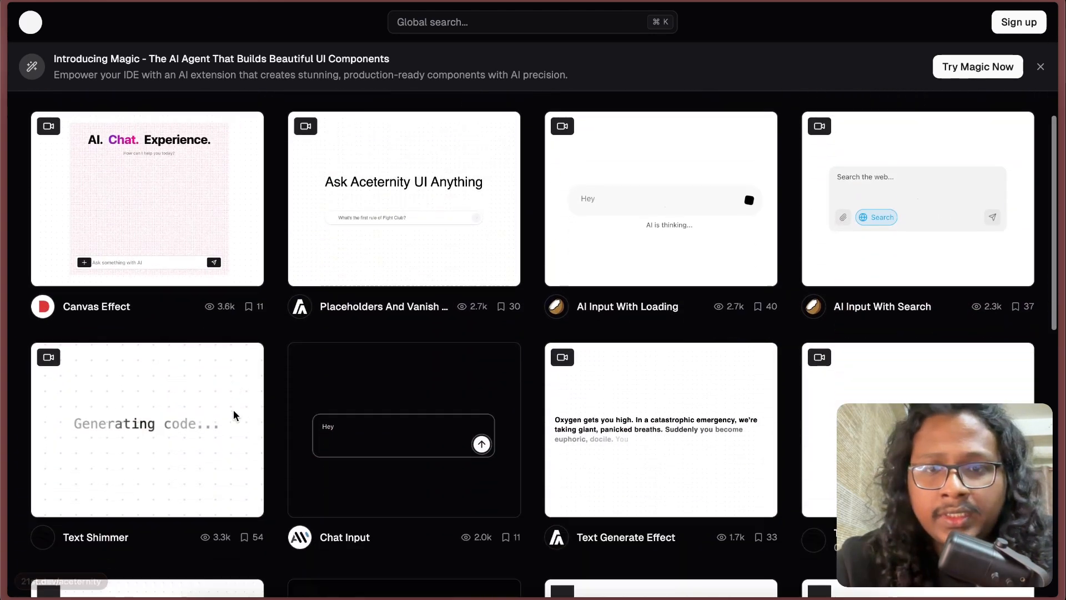
{"action": "scroll", "scroll_direction": "down", "scroll_amount": 3}
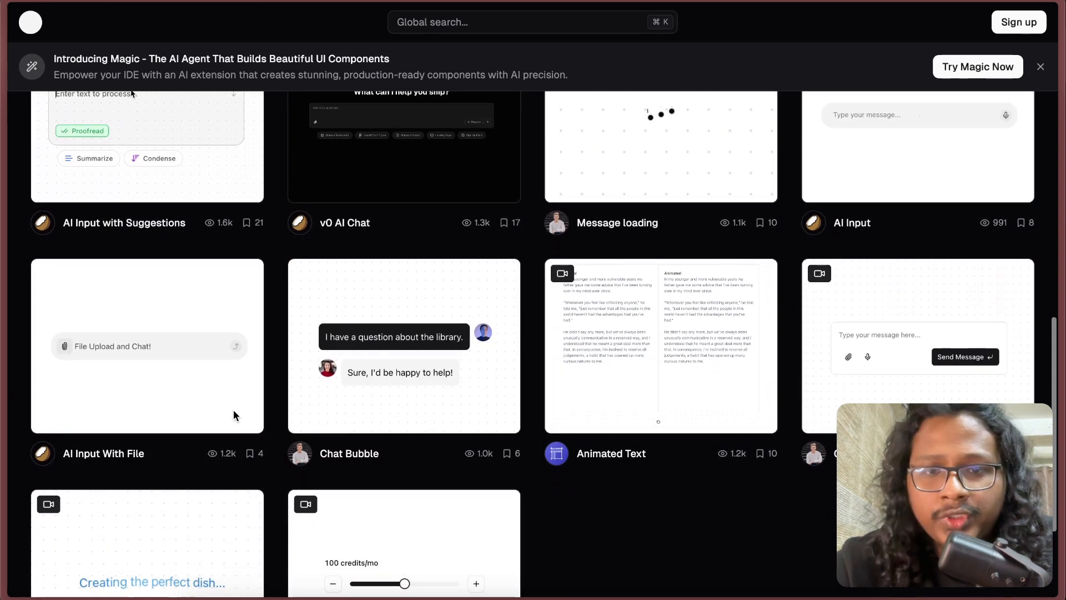
{"action": "scroll", "scroll_direction": "down", "scroll_amount": 3}
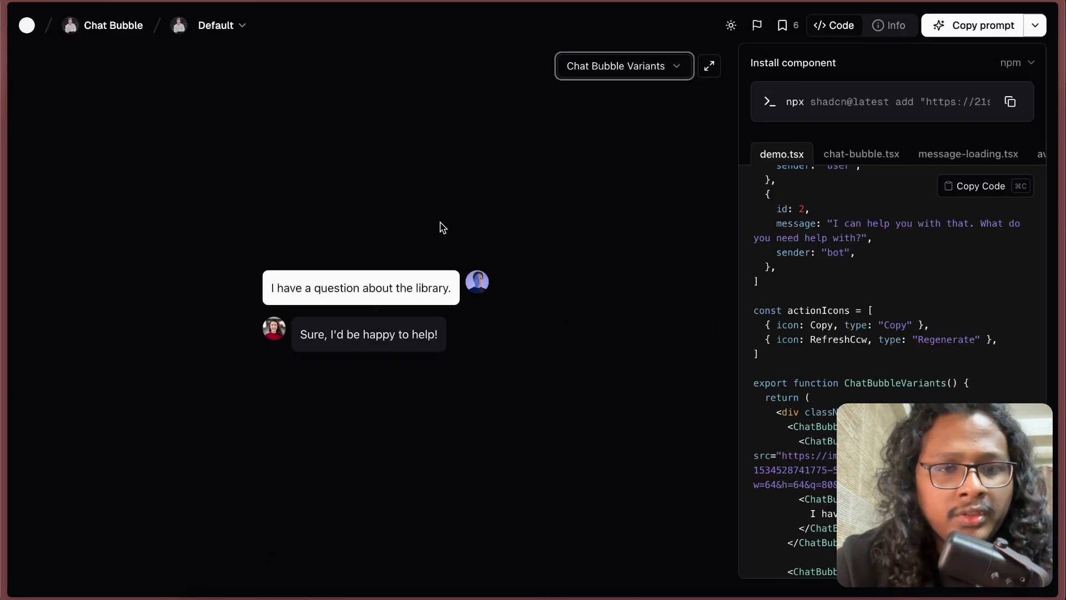
- Preview the Chat Bubble Ai Layout and Chat Bubble States demos, then scroll the code panel
{"action": "left_click", "coordinate": [625, 66]}
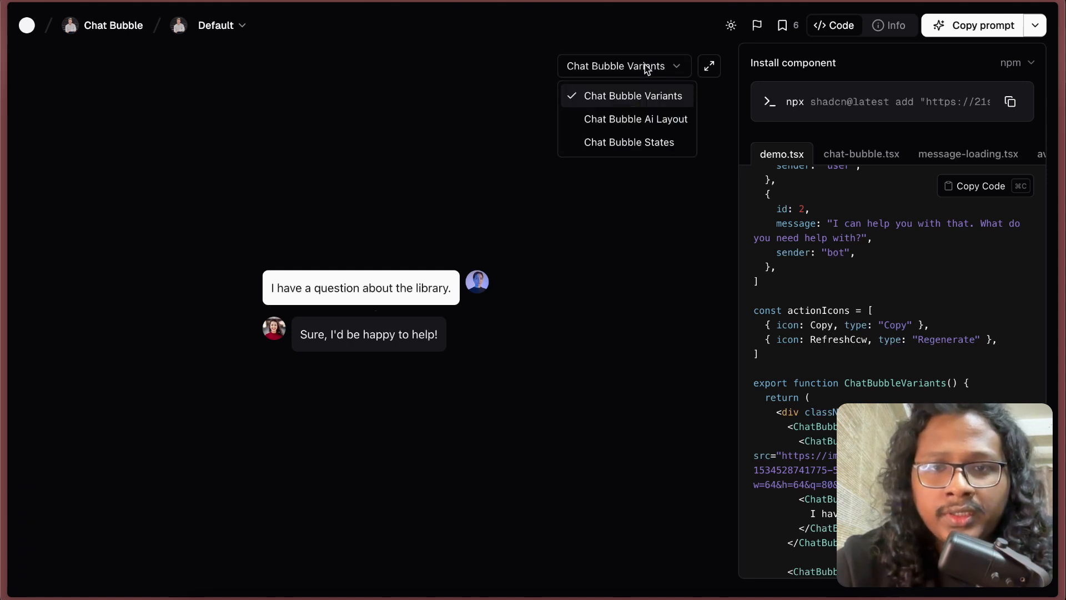
{"action": "left_click", "coordinate": [636, 119]}
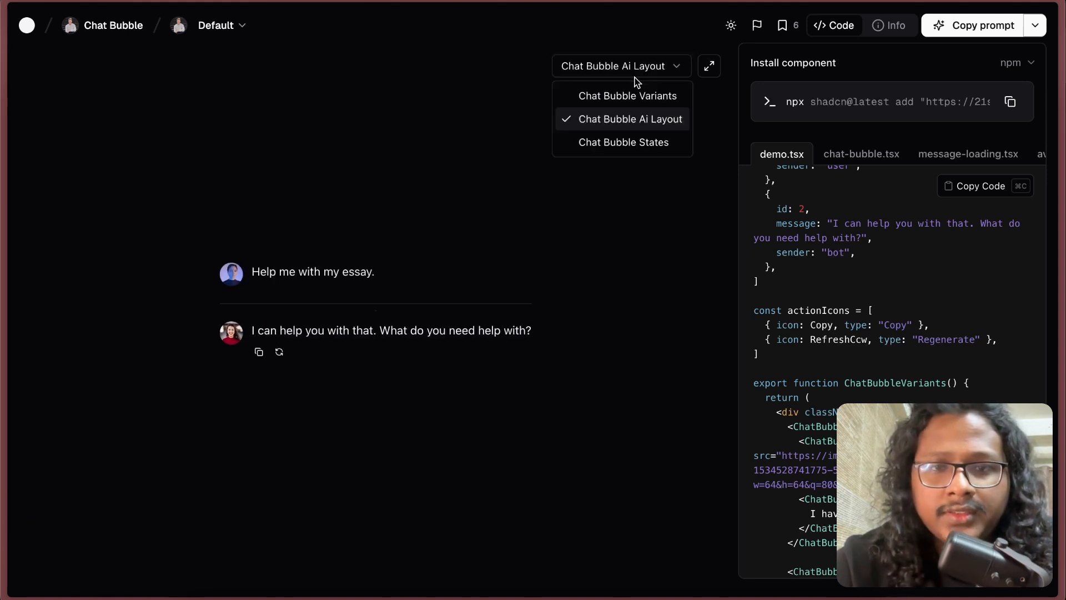
{"action": "left_click", "coordinate": [624, 142]}
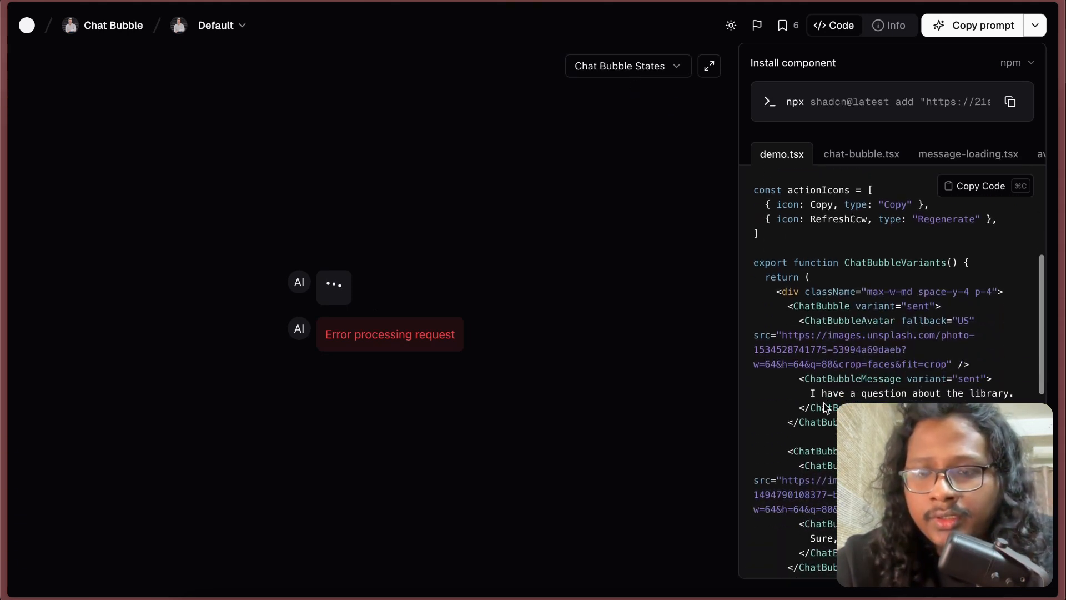
{"action": "scroll", "scroll_direction": "down", "scroll_amount": 3}
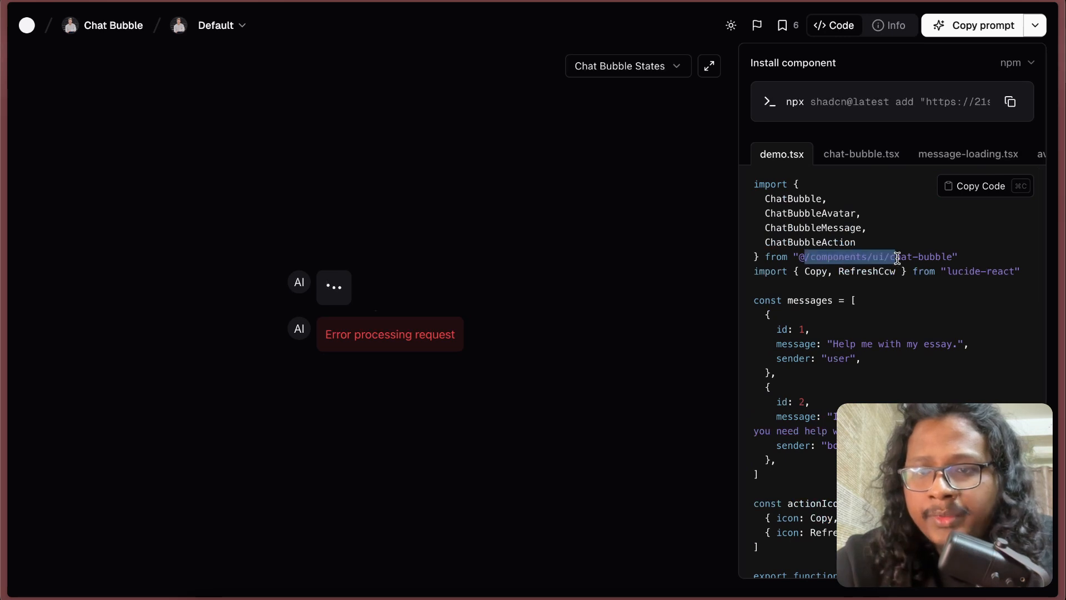
{"action": "scroll", "scroll_direction": "down", "scroll_amount": 3}
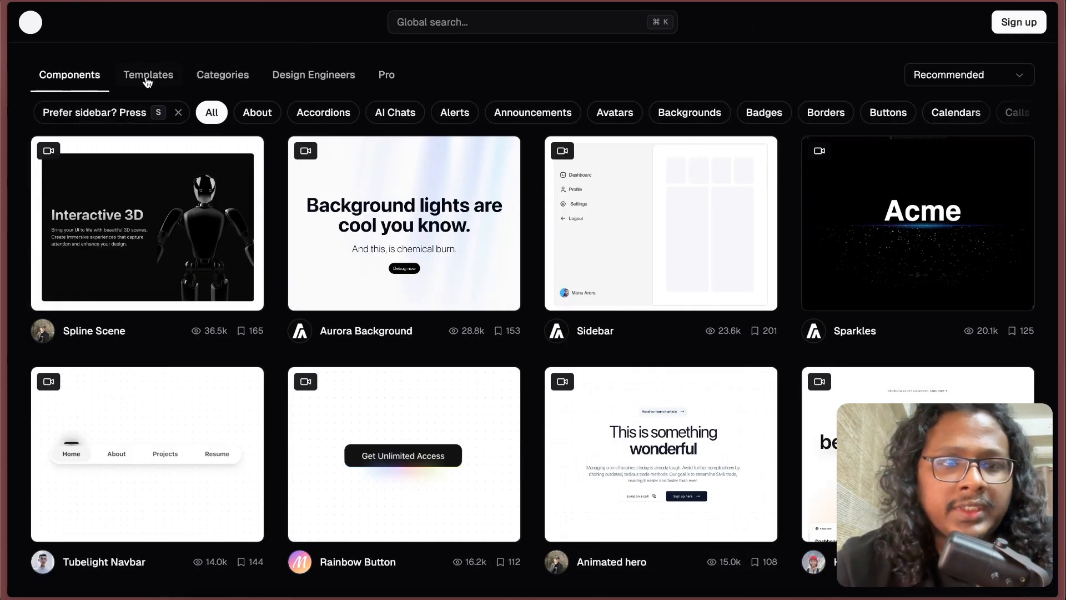
- View the 21st.dev Templates gallery, then the Design Engineers directory
{"action": "left_click", "coordinate": [149, 75]}
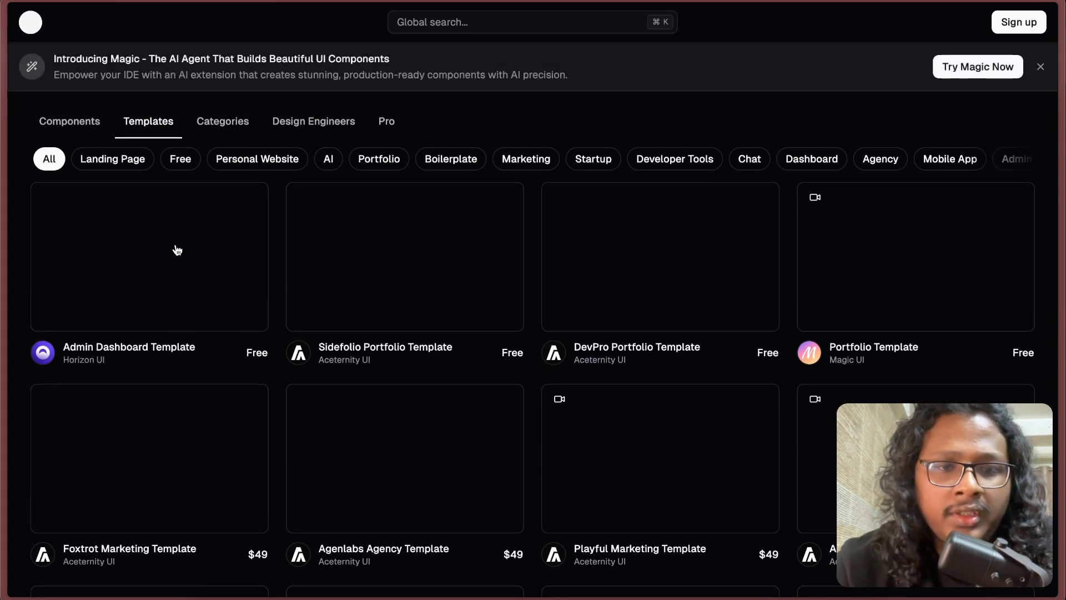
{"action": "left_click", "coordinate": [314, 121]}
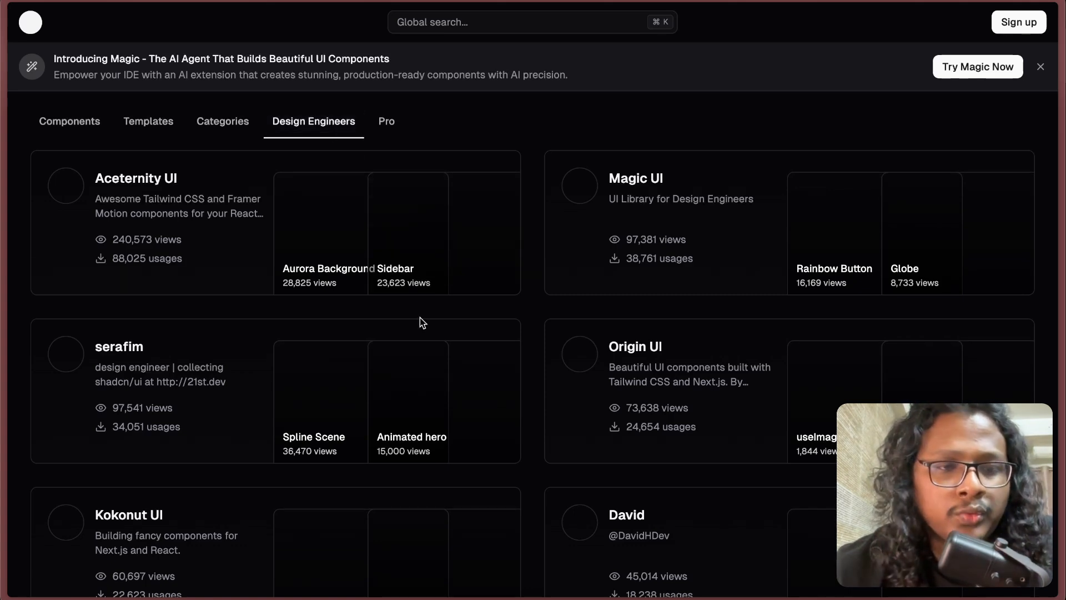
{"action": "scroll", "scroll_direction": "down", "scroll_amount": 3}
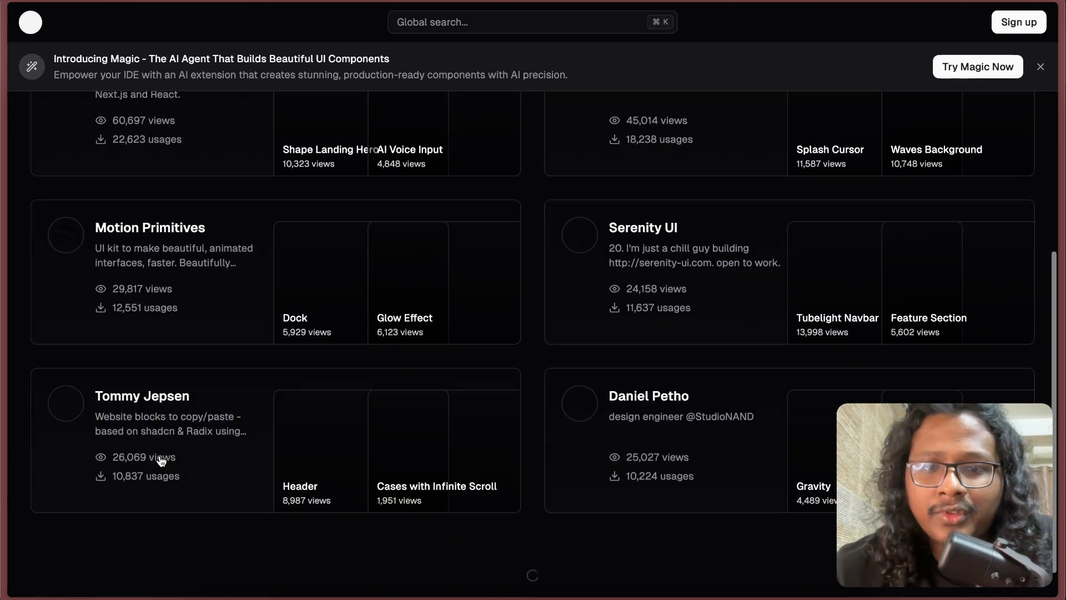
{"action": "scroll", "scroll_direction": "up", "scroll_amount": 3}
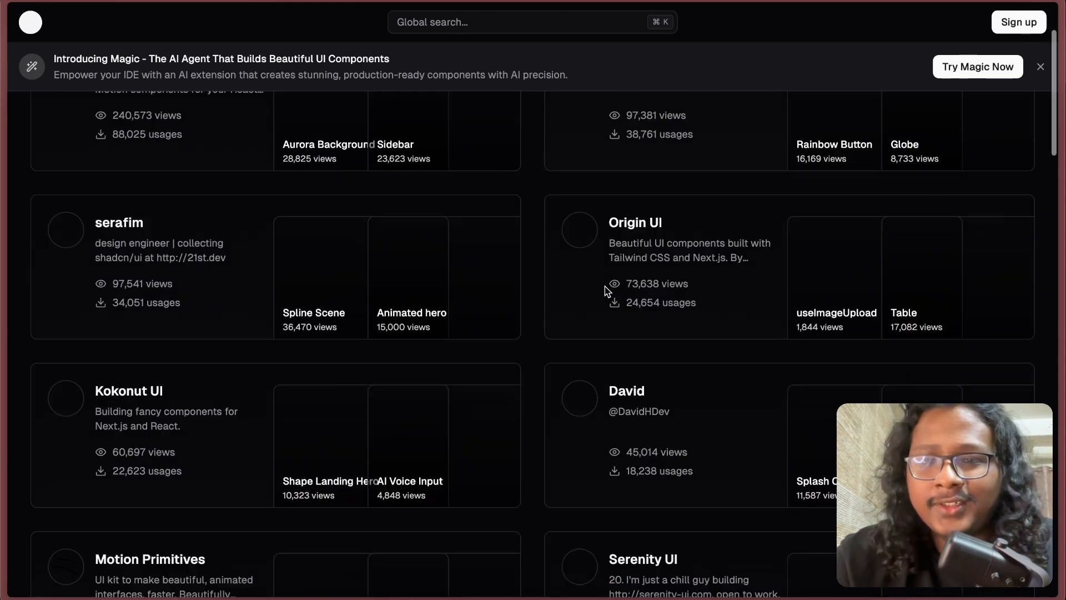
{"action": "scroll", "scroll_direction": "down", "scroll_amount": 3}
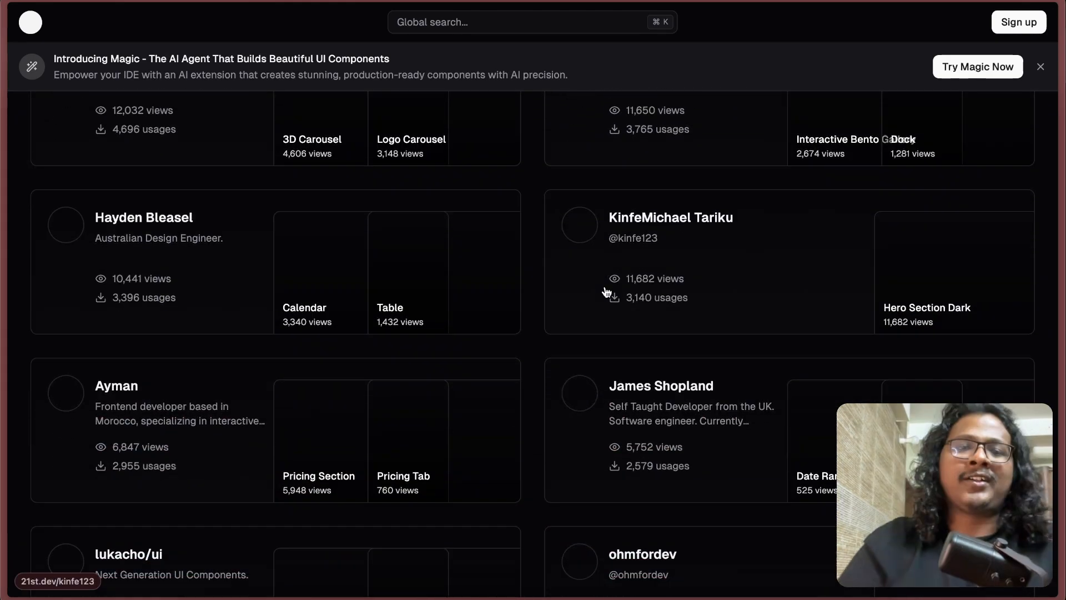